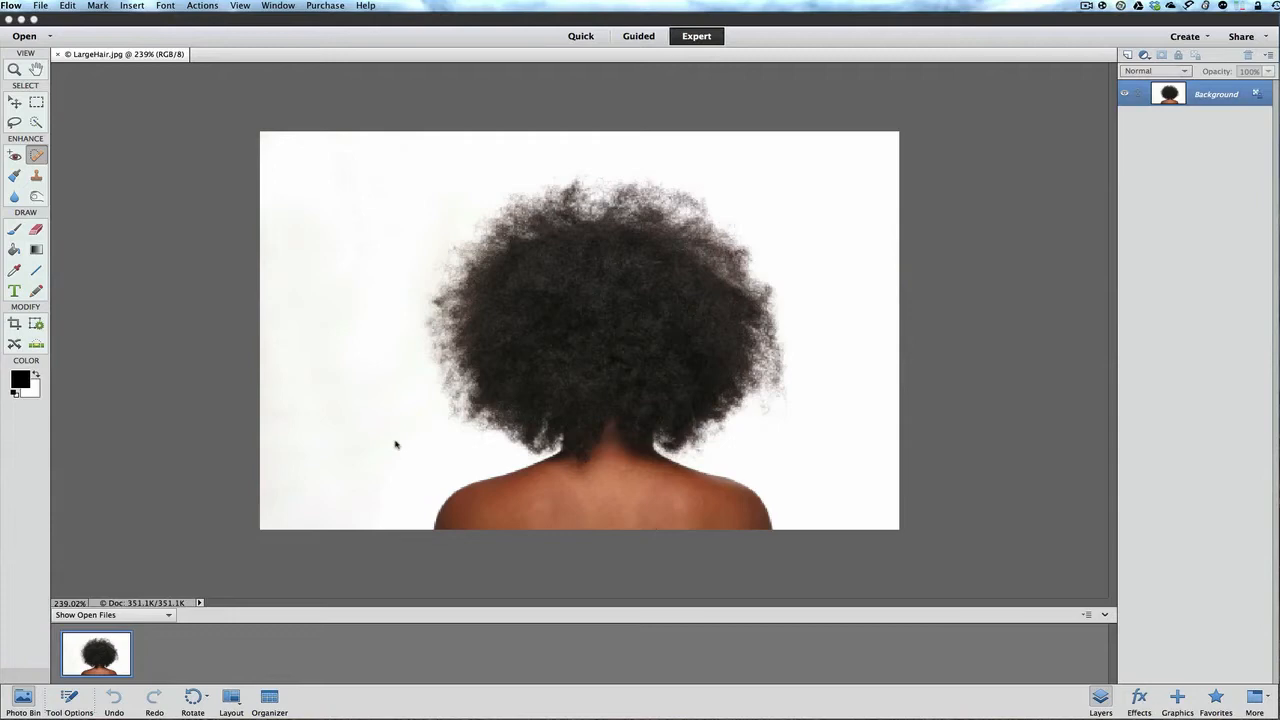
{"action": "mouse_move", "coordinate": [808, 304]}
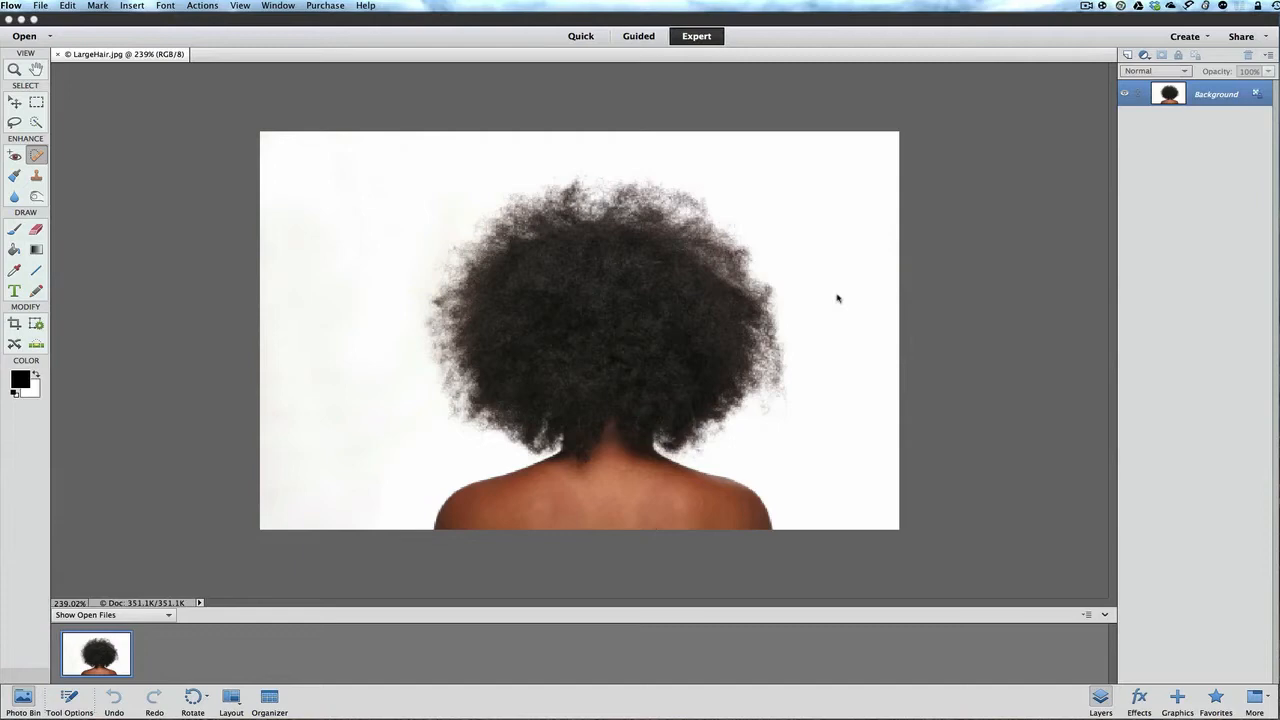
{"action": "mouse_move", "coordinate": [780, 228]}
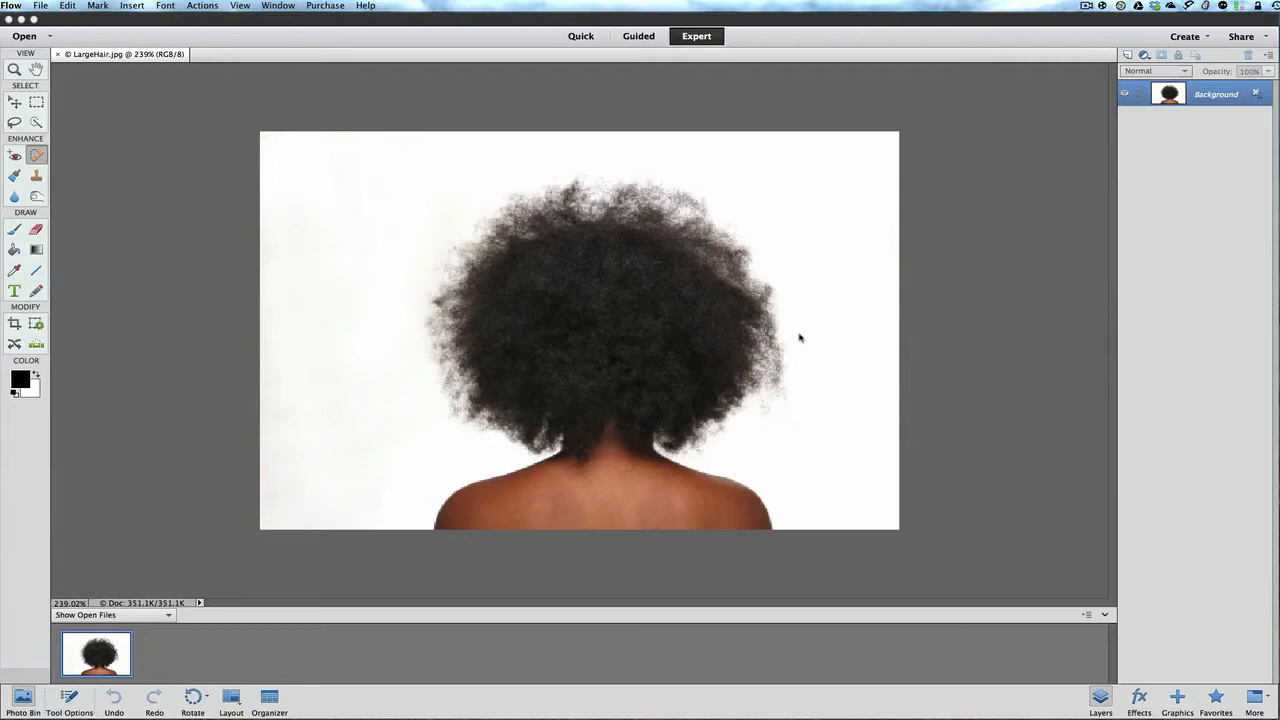
{"action": "mouse_move", "coordinate": [1184, 236]}
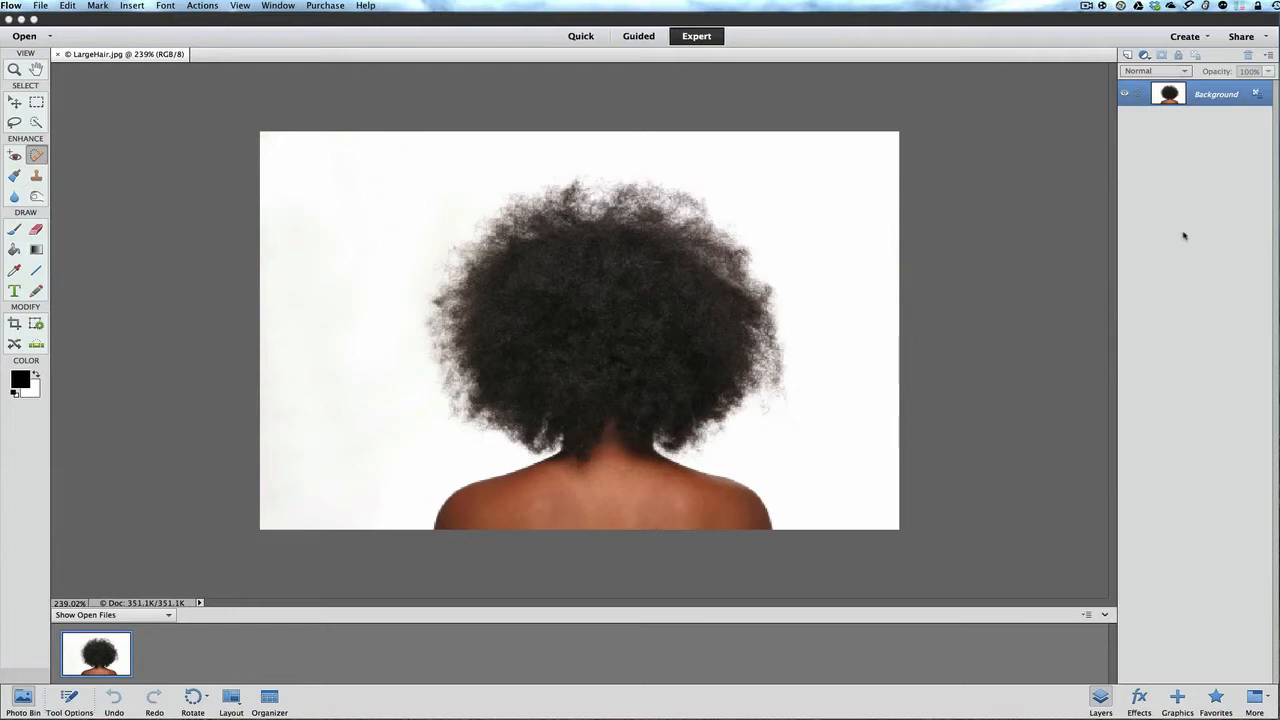
{"action": "mouse_move", "coordinate": [1180, 240]}
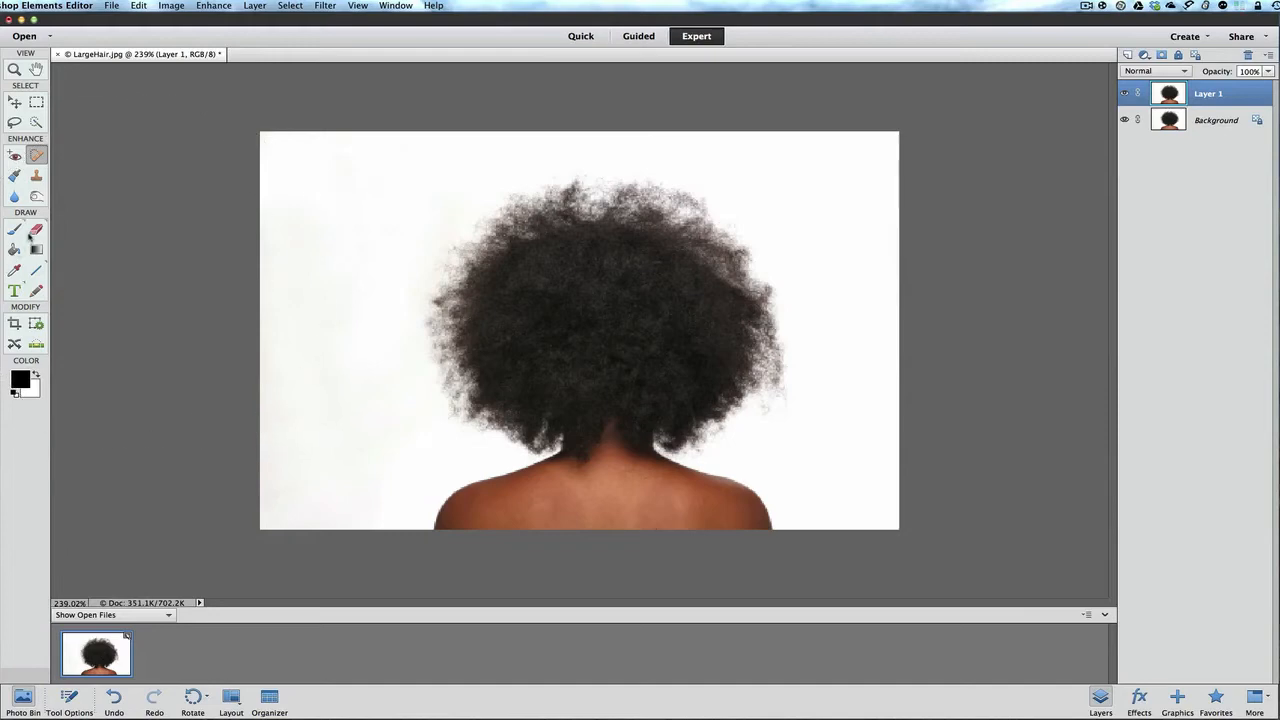
Step: Hide the Background layer and erase the frizzy hair edge along the top and upper left of Layer 1
{"action": "left_click", "coordinate": [36, 230]}
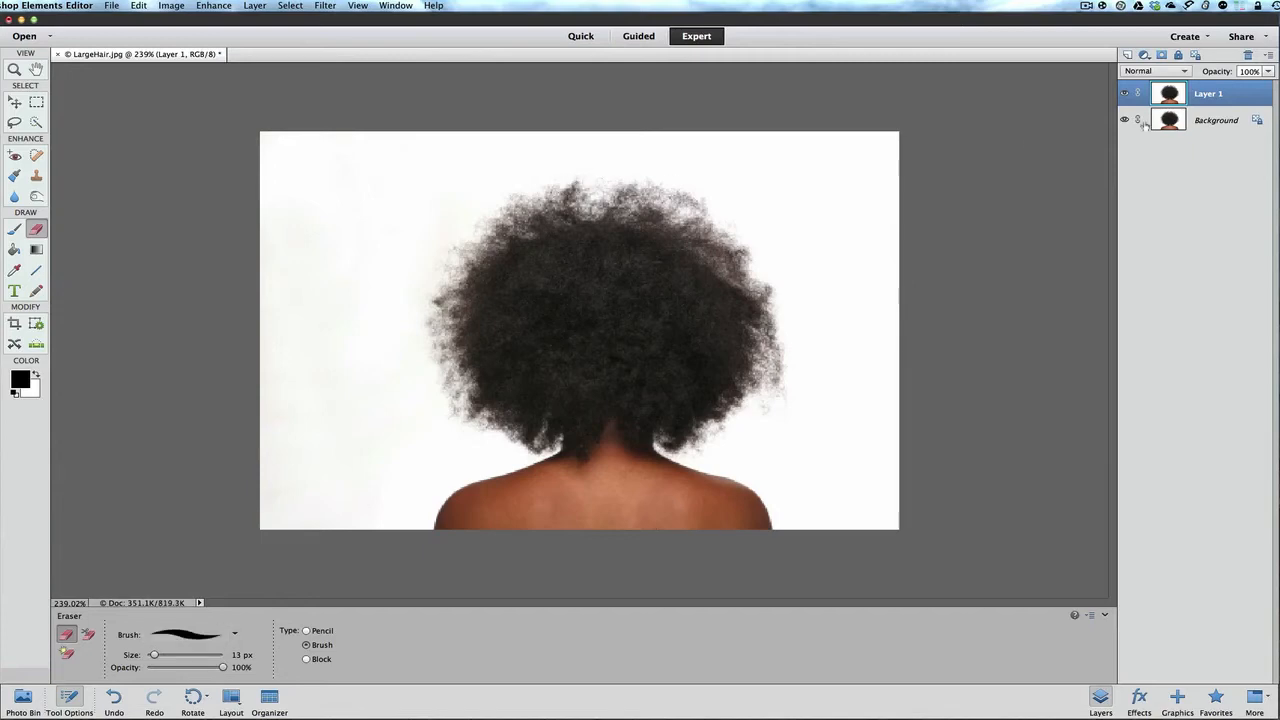
{"action": "left_click", "coordinate": [576, 190]}
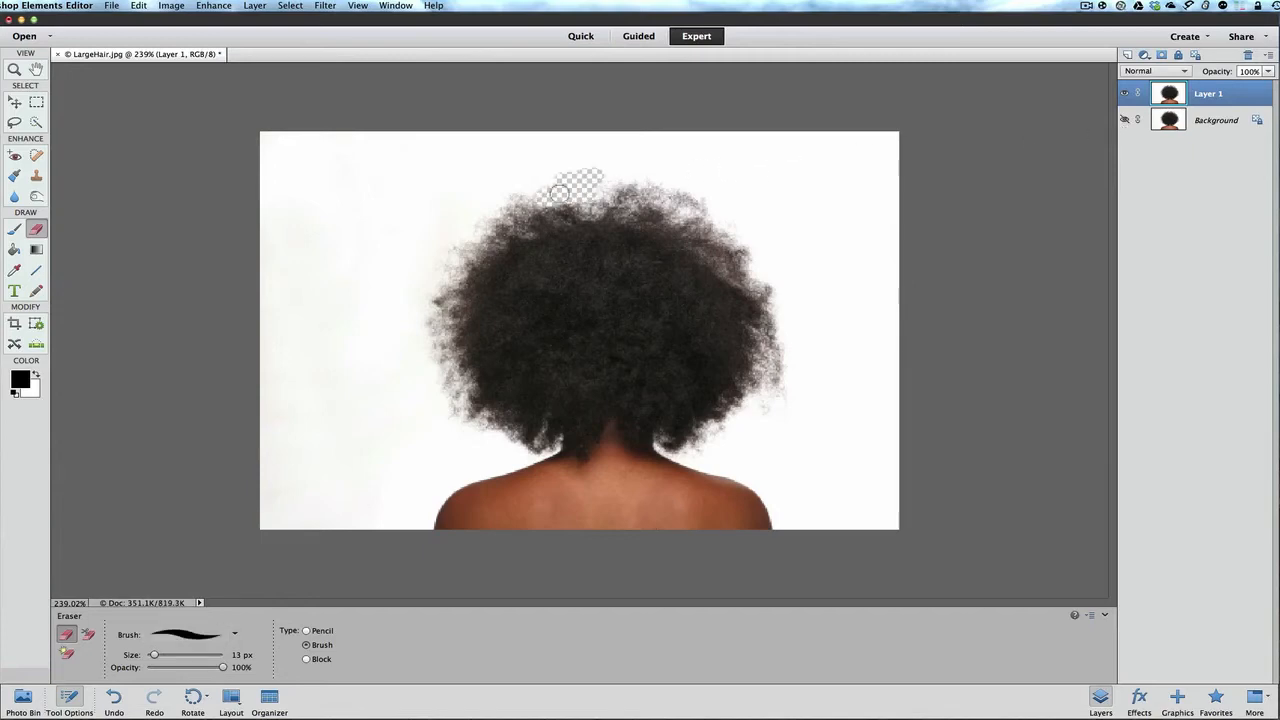
{"action": "left_click_drag", "start_coordinate": [560, 192], "coordinate": [470, 238]}
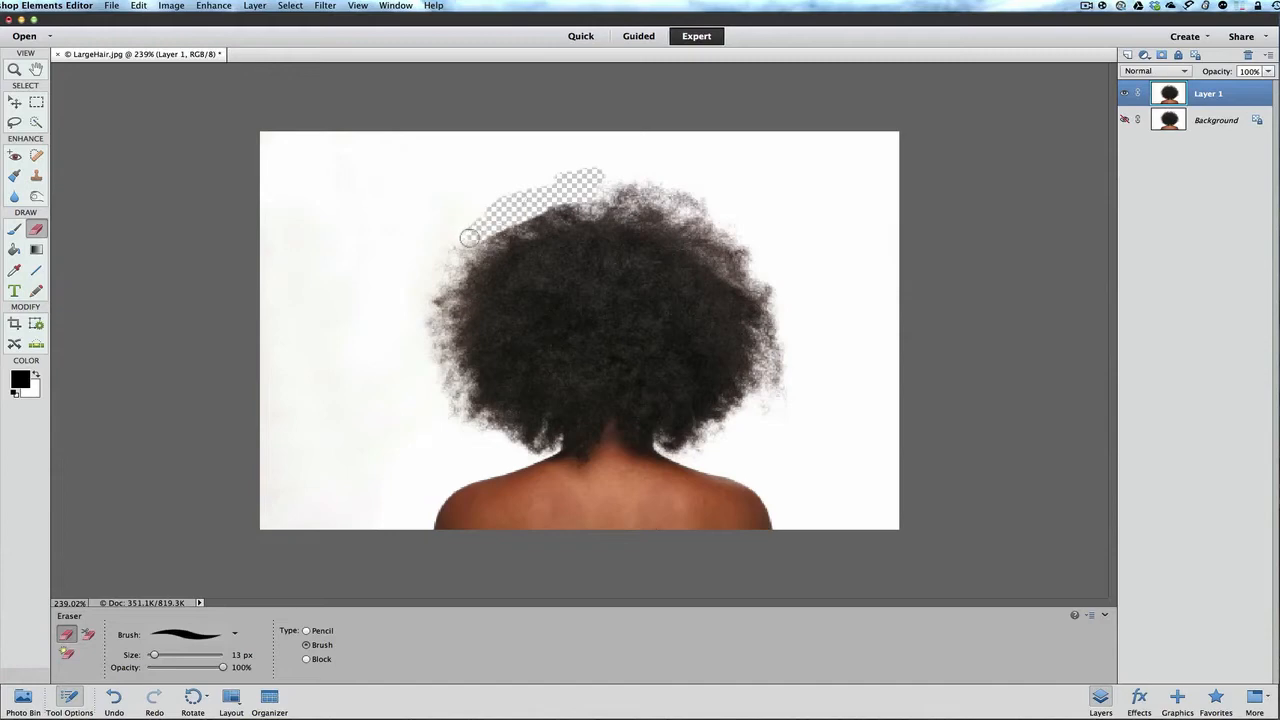
{"action": "left_click_drag", "start_coordinate": [490, 236], "coordinate": [444, 290]}
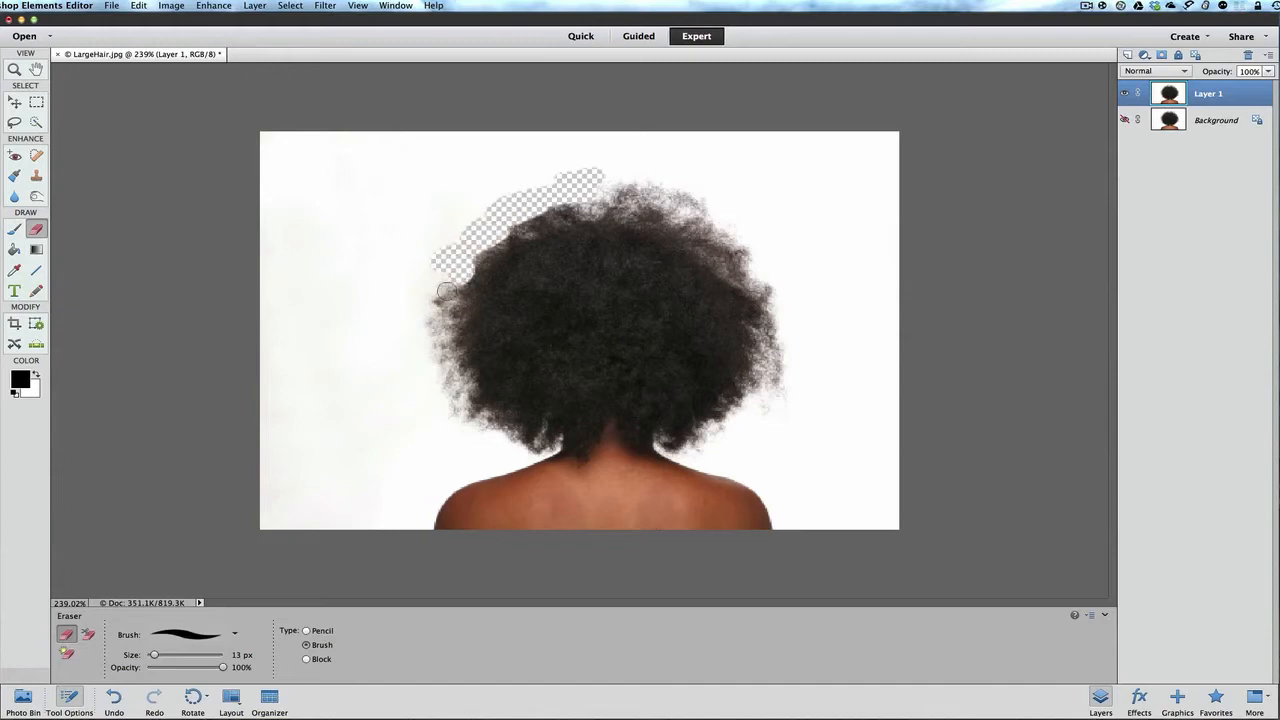
{"action": "left_click_drag", "start_coordinate": [444, 290], "coordinate": [450, 358]}
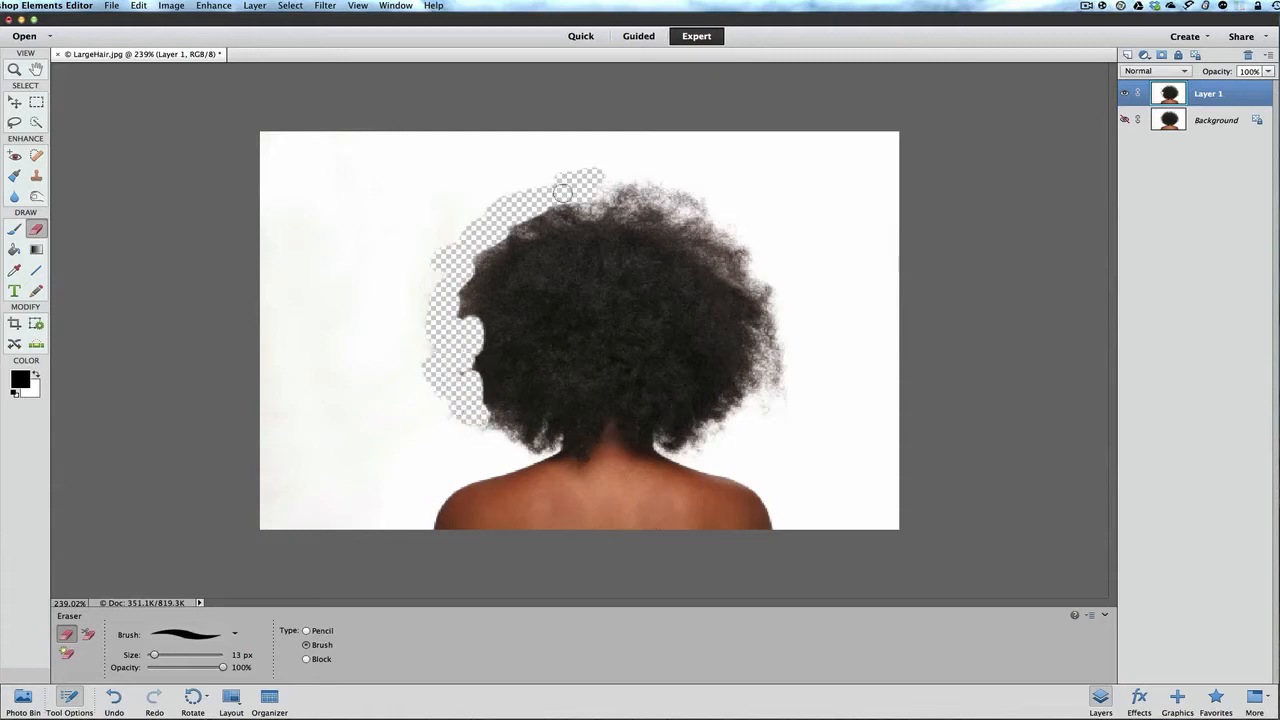
Step: Erase the remaining hair edge along the top right and down the right side
{"action": "left_click_drag", "start_coordinate": [564, 192], "coordinate": [696, 222]}
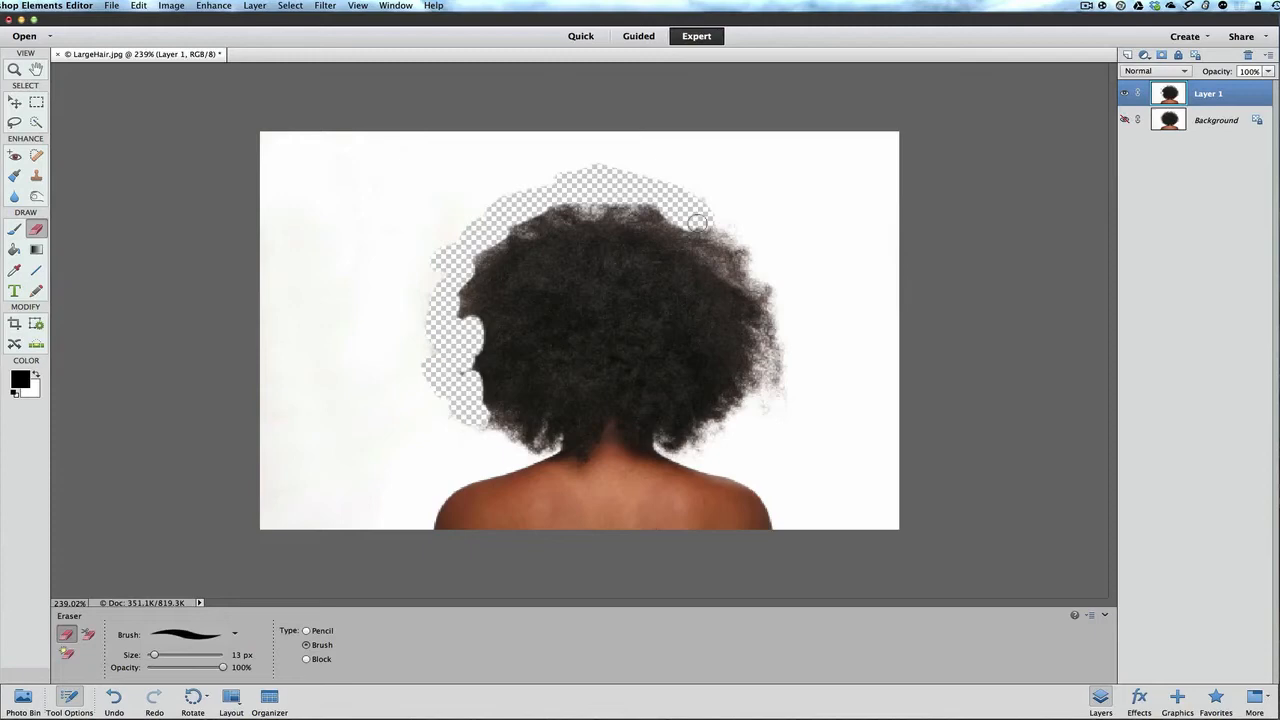
{"action": "left_click_drag", "start_coordinate": [696, 222], "coordinate": [740, 280]}
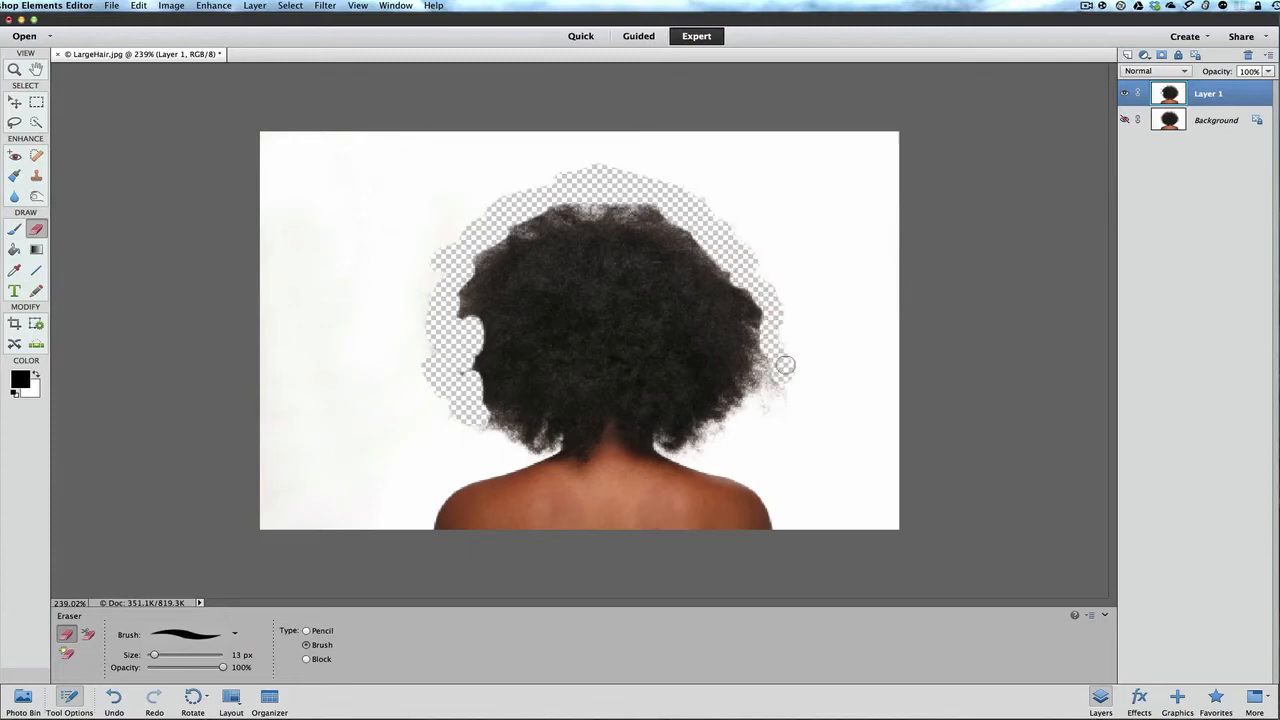
{"action": "left_click_drag", "start_coordinate": [784, 364], "coordinate": [760, 404]}
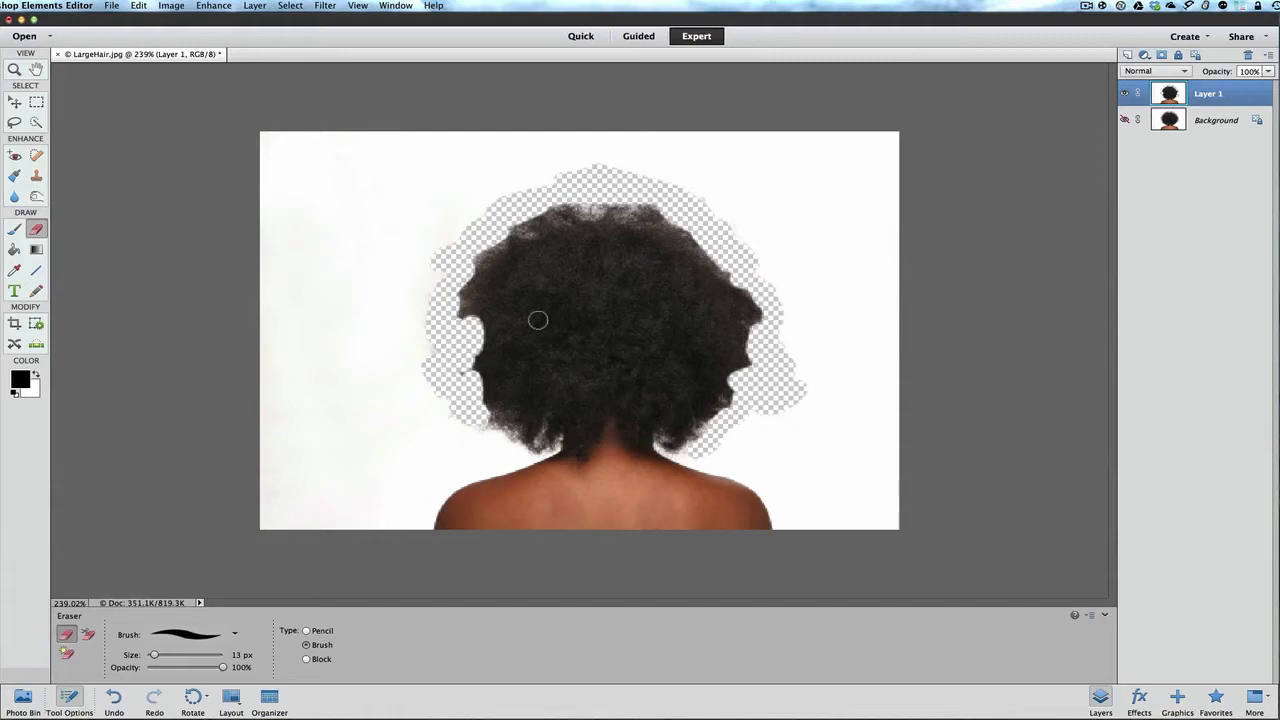
Step: Delete the erased Layer 1 and confirm, restoring the untouched hair photo
{"action": "right_click", "coordinate": [1208, 94]}
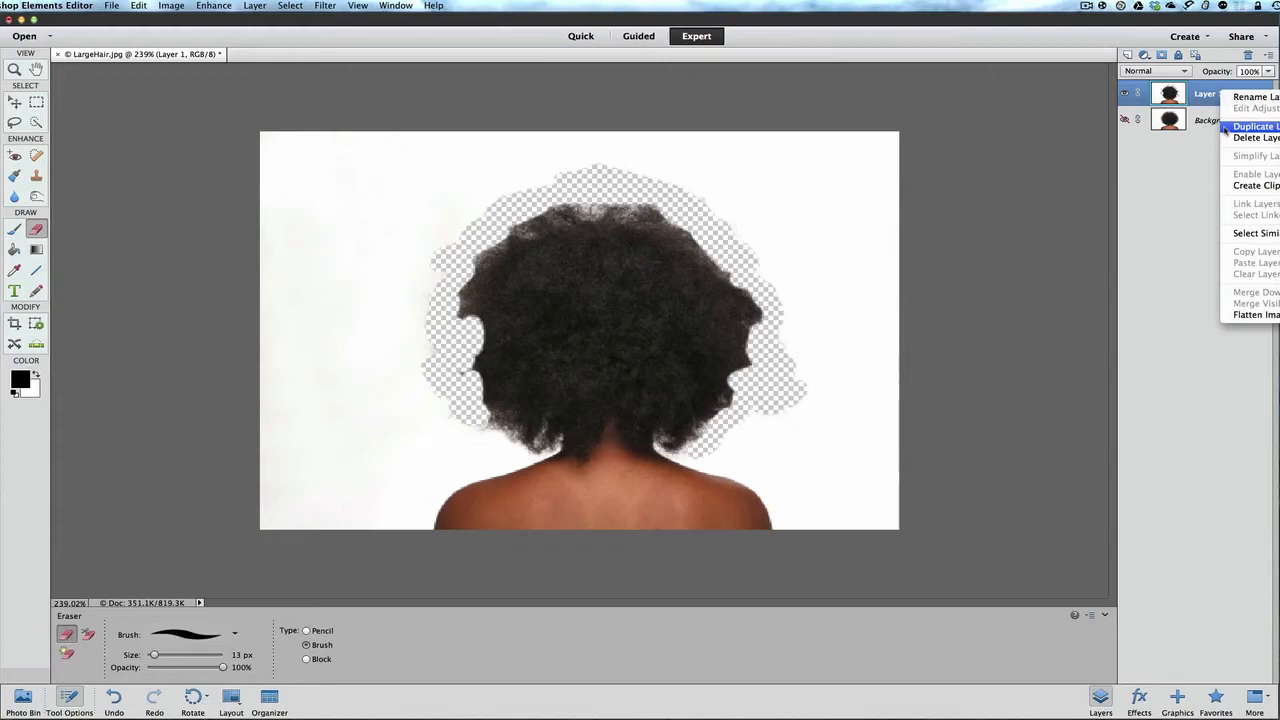
{"action": "left_click", "coordinate": [1254, 136]}
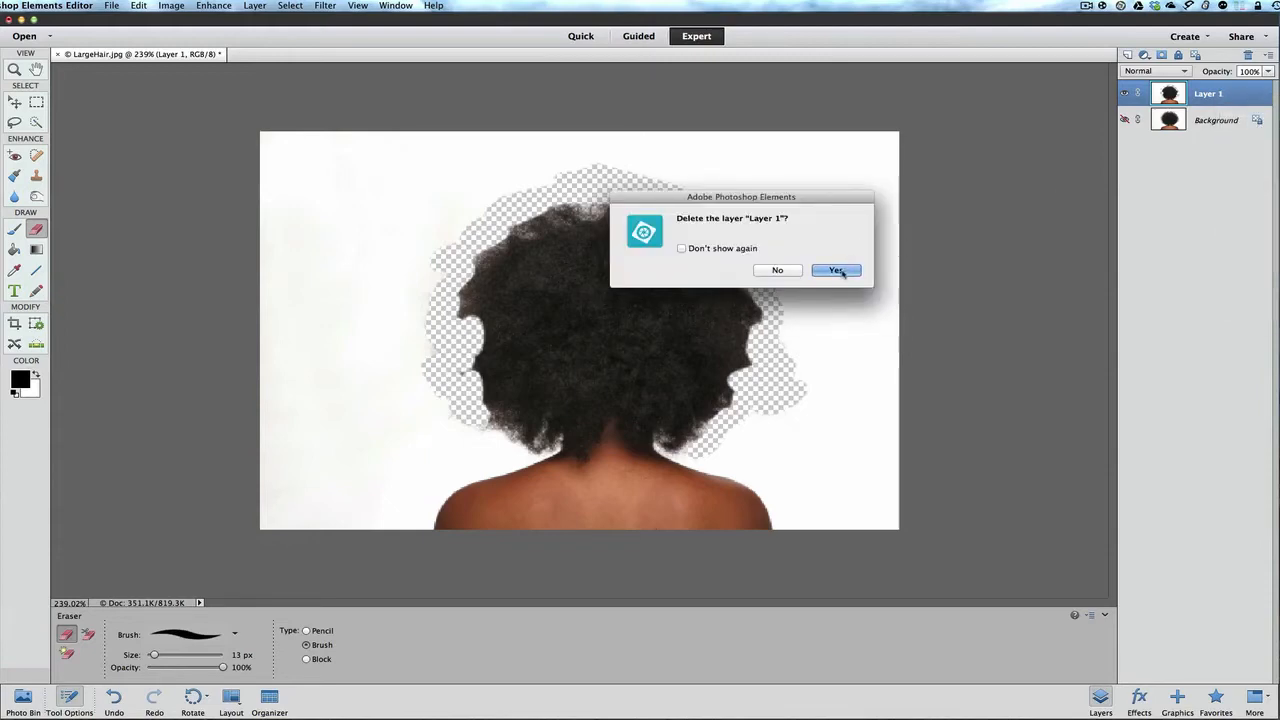
{"action": "left_click", "coordinate": [836, 270]}
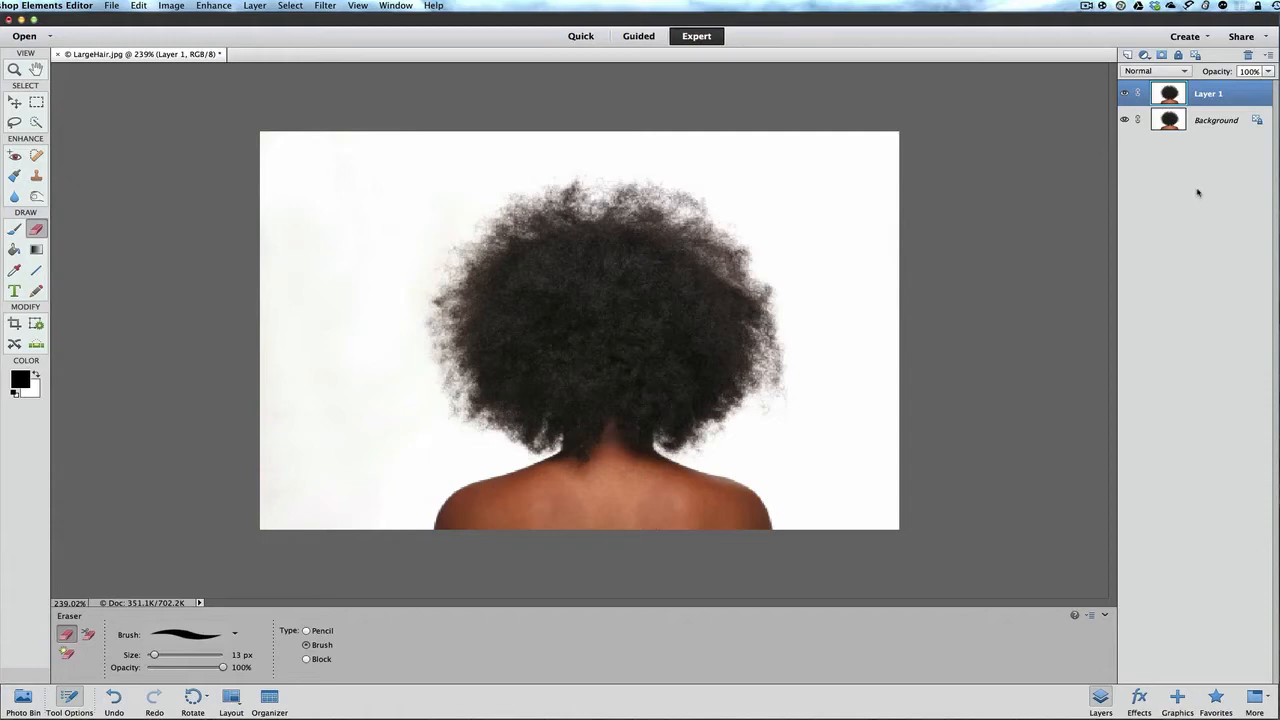
{"action": "mouse_move", "coordinate": [256, 52]}
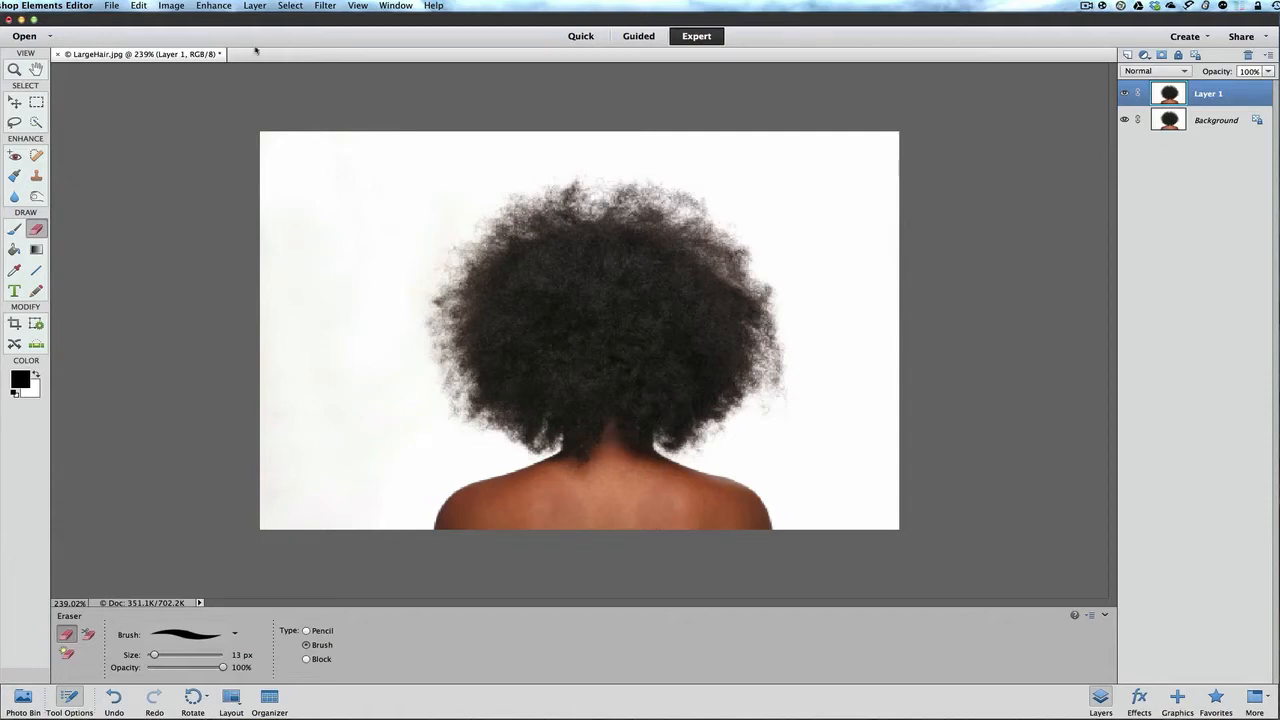
Step: Launch the Liquify filter from Filter > Distort on the hair photo
{"action": "left_click", "coordinate": [324, 6]}
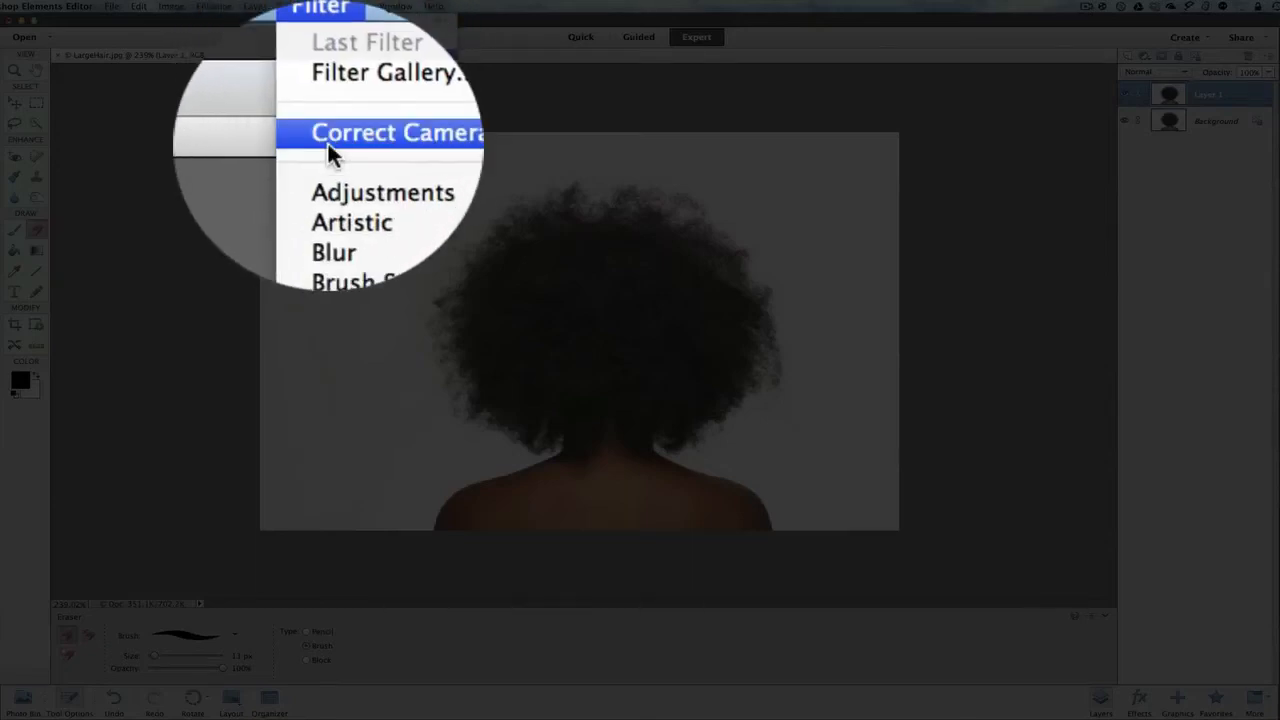
{"action": "mouse_move", "coordinate": [384, 152]}
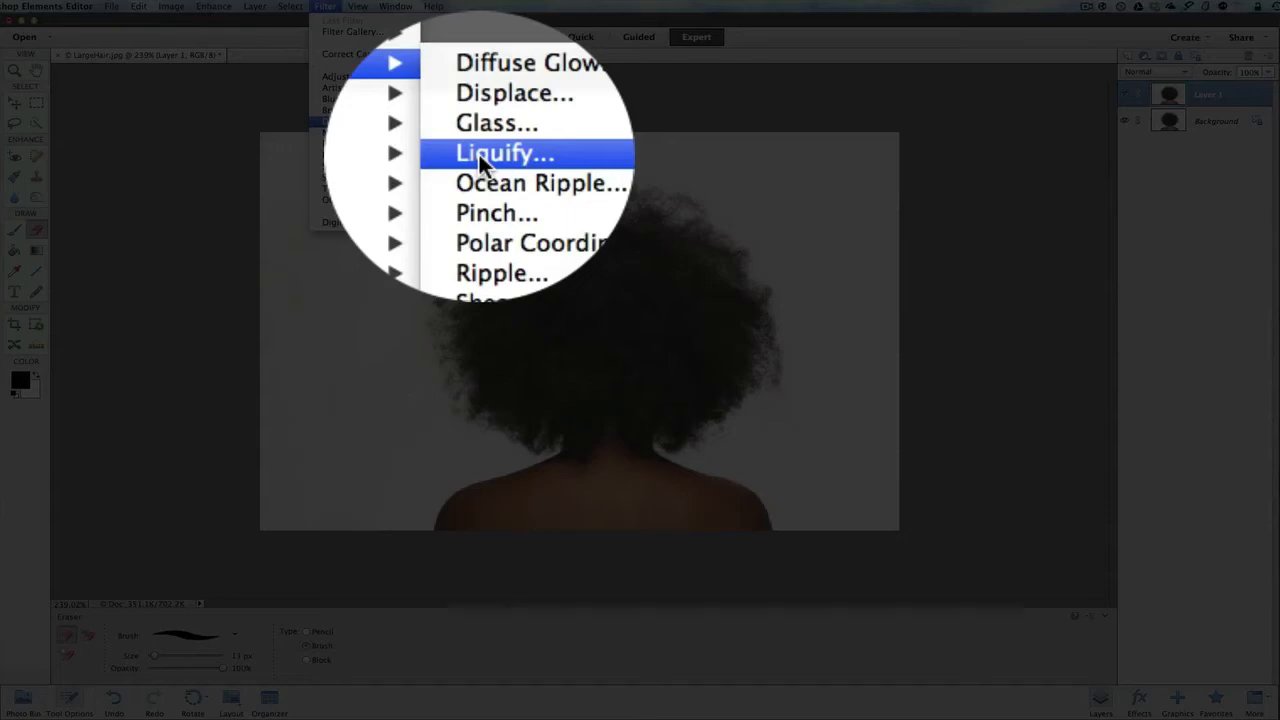
{"action": "left_click", "coordinate": [504, 152]}
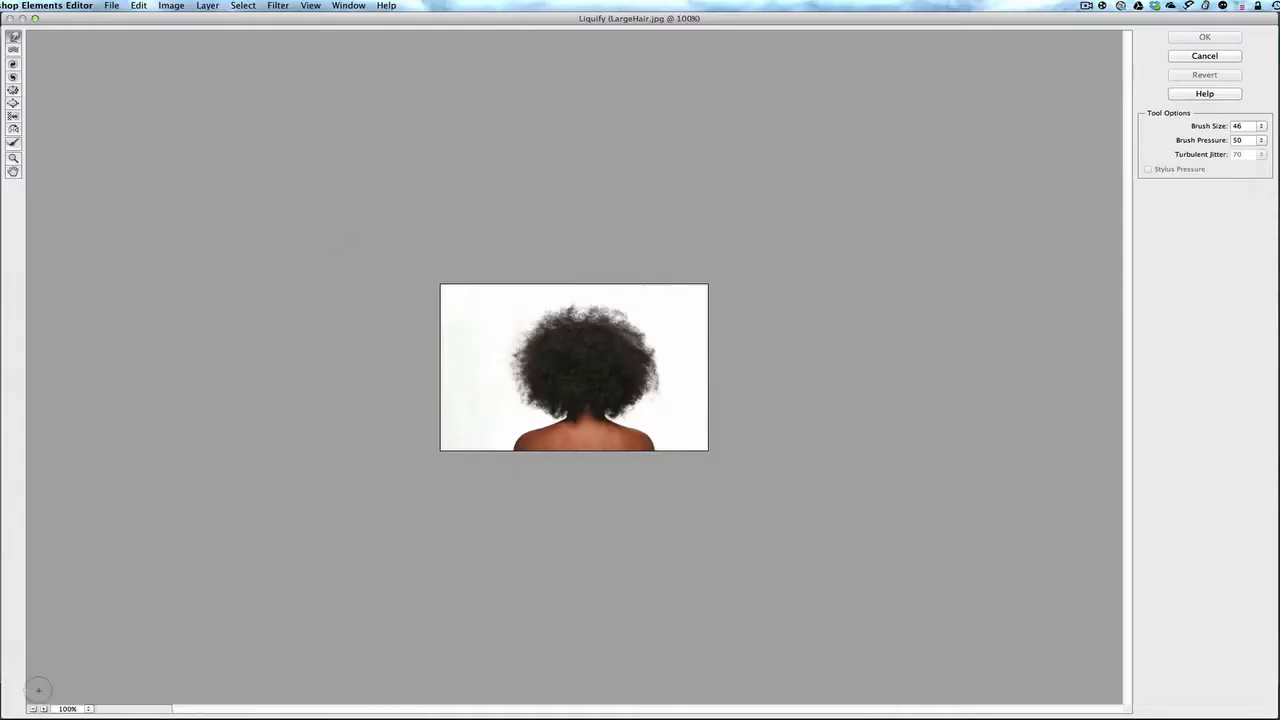
Step: Enlarge the Liquify preview magnification twice to see the hair edge closely
{"action": "left_click", "coordinate": [68, 708]}
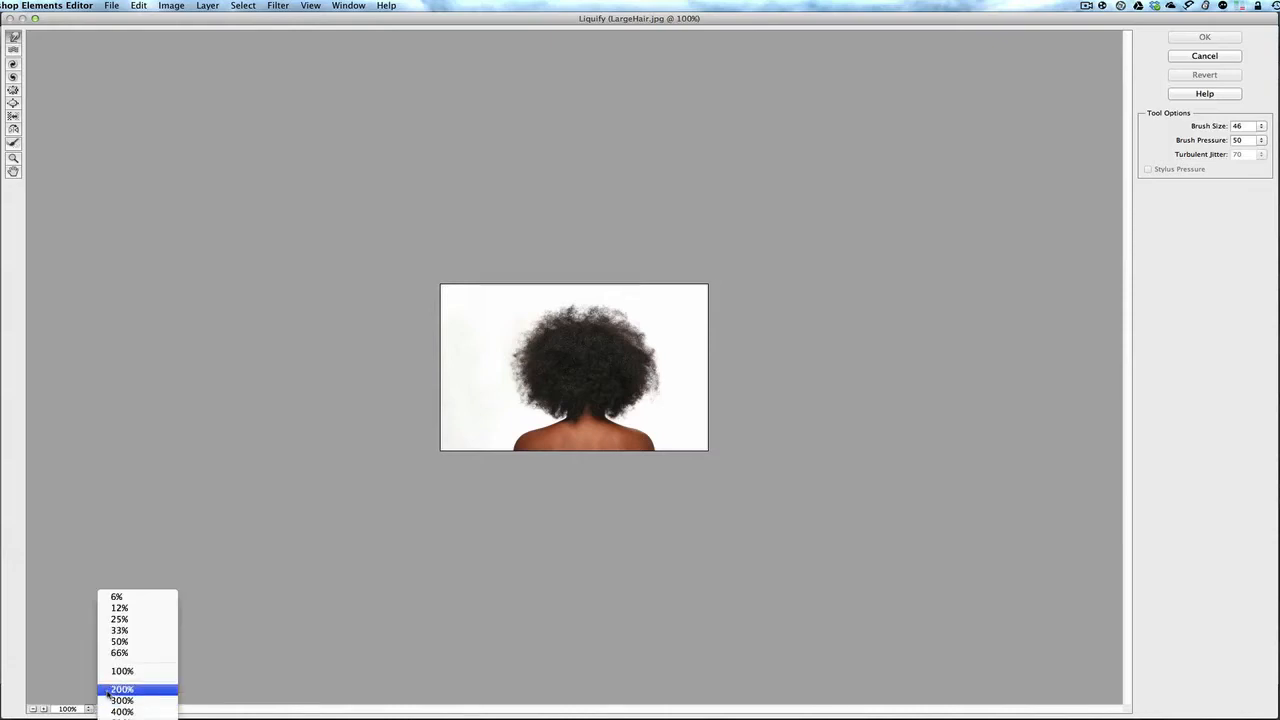
{"action": "left_click", "coordinate": [120, 688]}
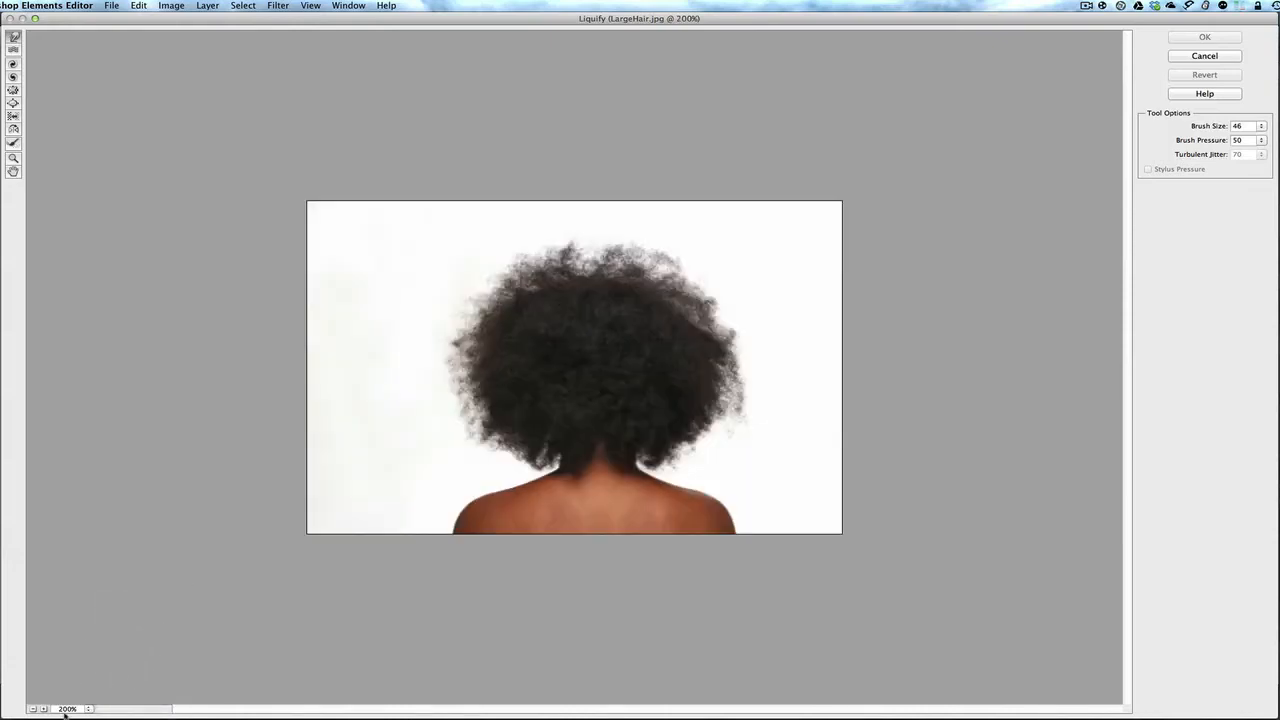
{"action": "left_click", "coordinate": [68, 708]}
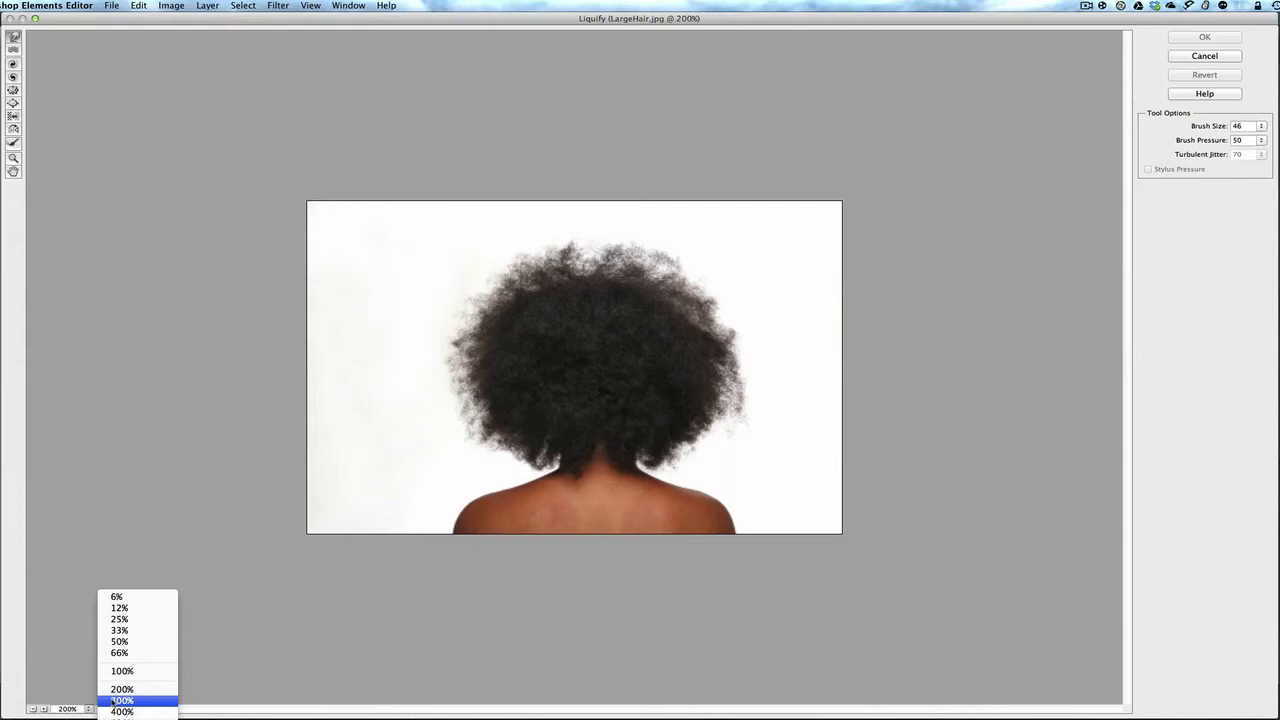
{"action": "left_click", "coordinate": [122, 700]}
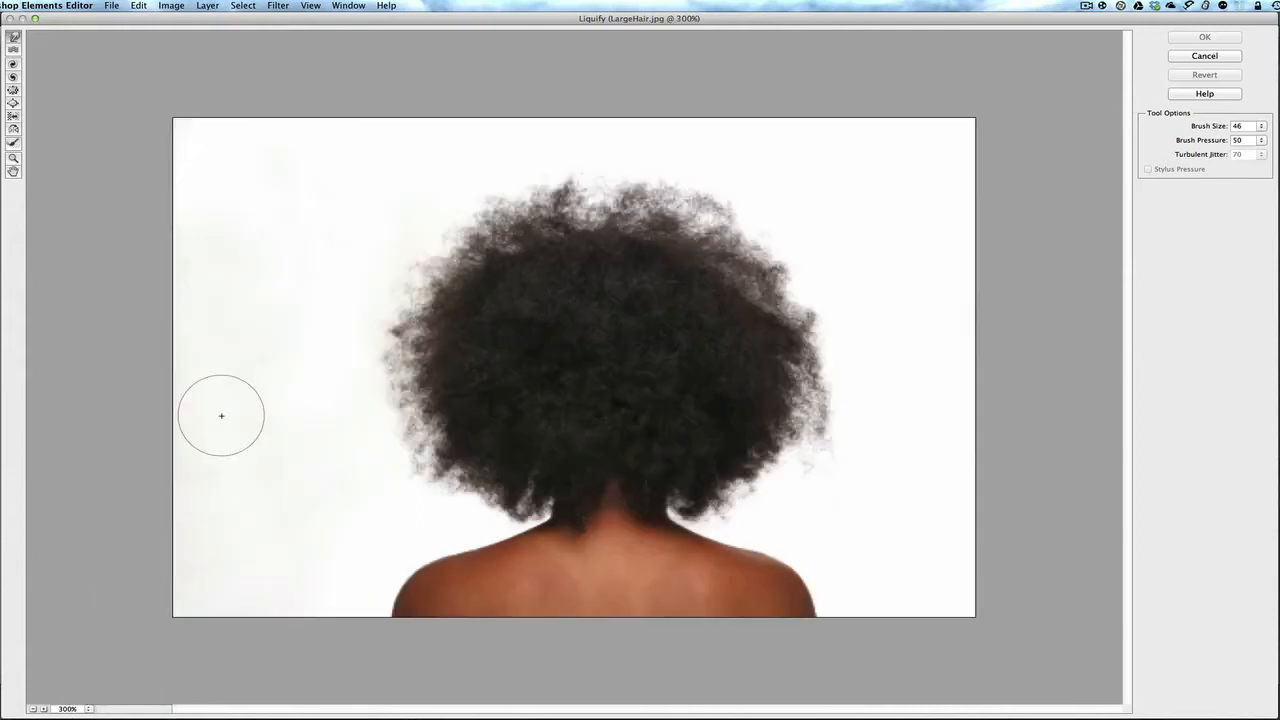
{"action": "mouse_move", "coordinate": [48, 56]}
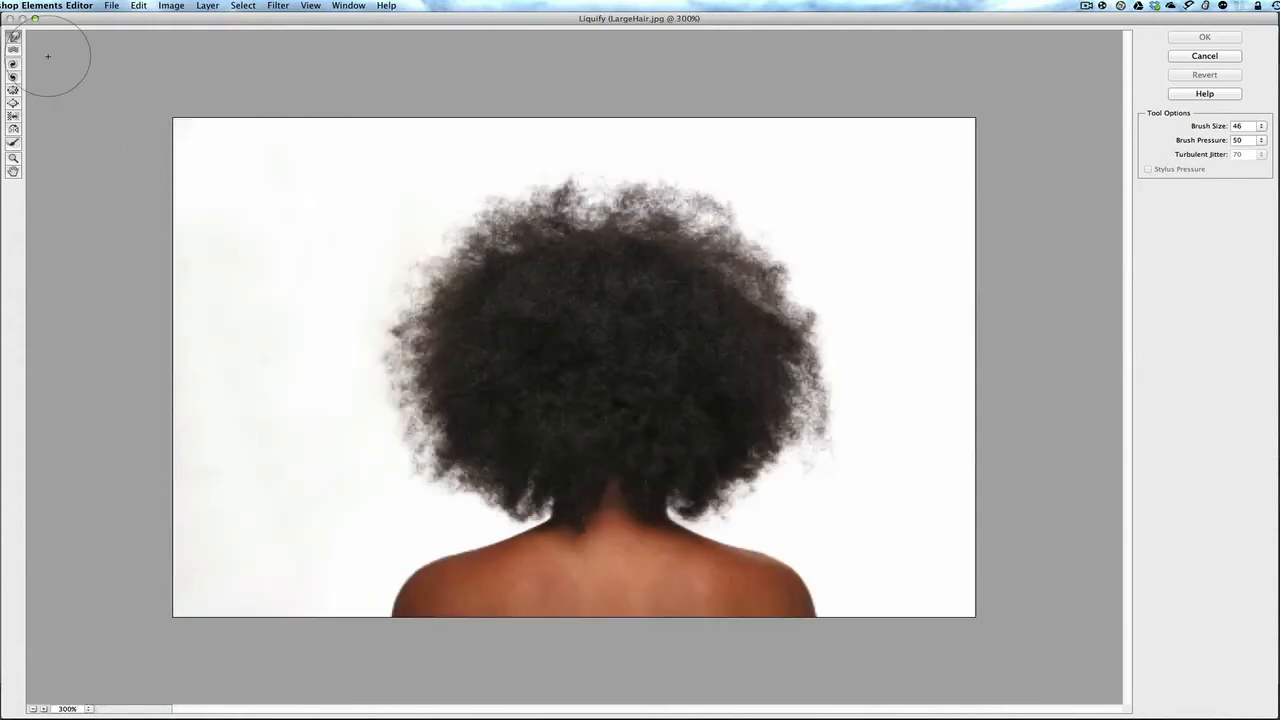
Step: With the Warp brush, push the stray strands at the upper right of the afro inward
{"action": "left_click", "coordinate": [14, 36]}
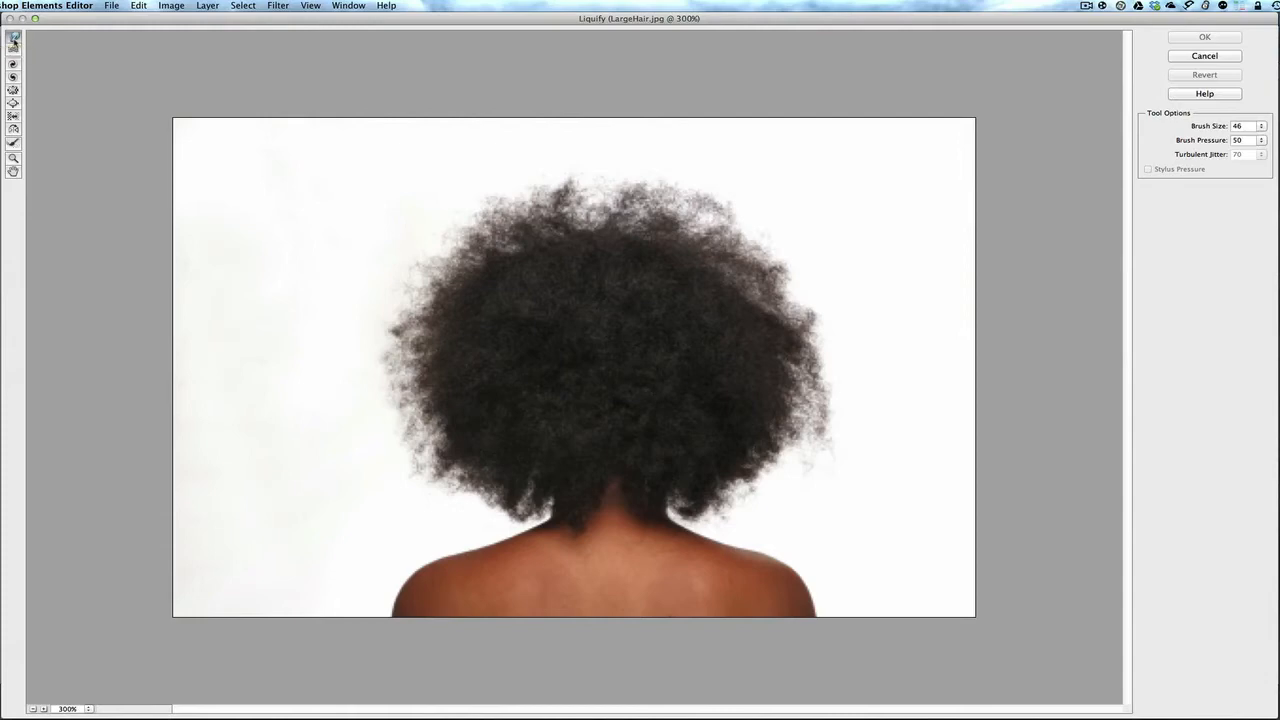
{"action": "mouse_move", "coordinate": [740, 188]}
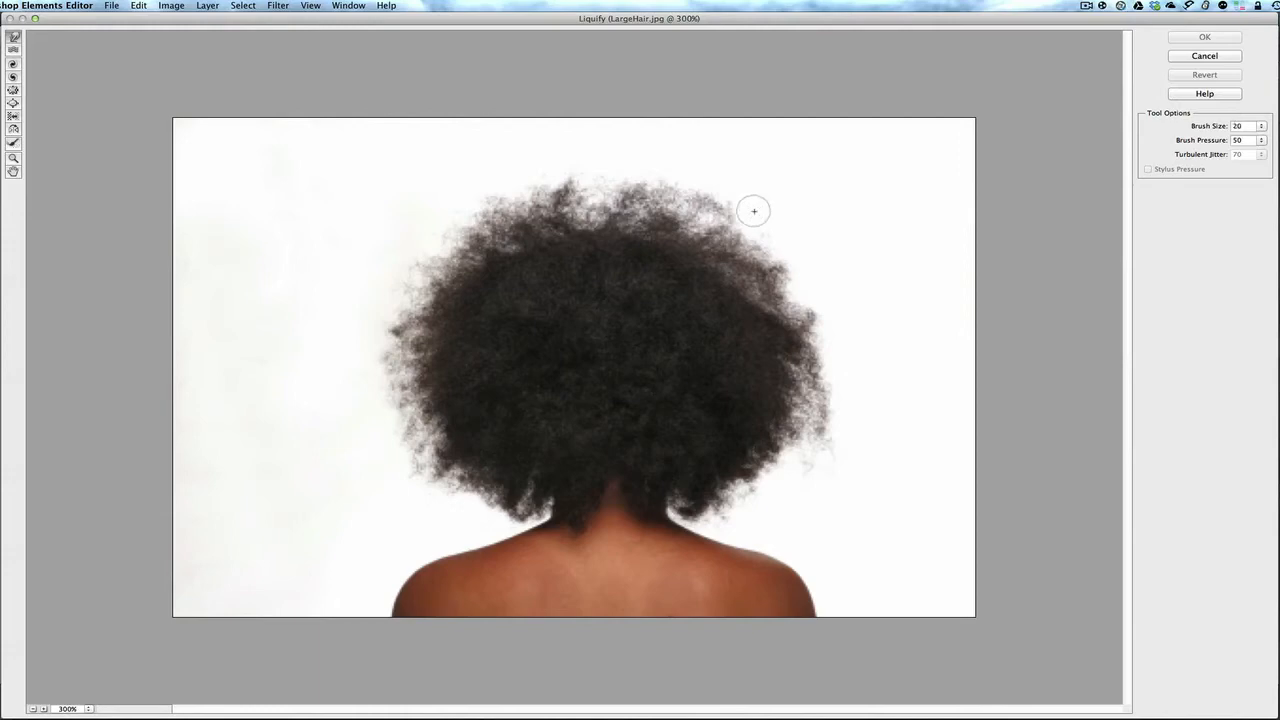
{"action": "mouse_move", "coordinate": [752, 202]}
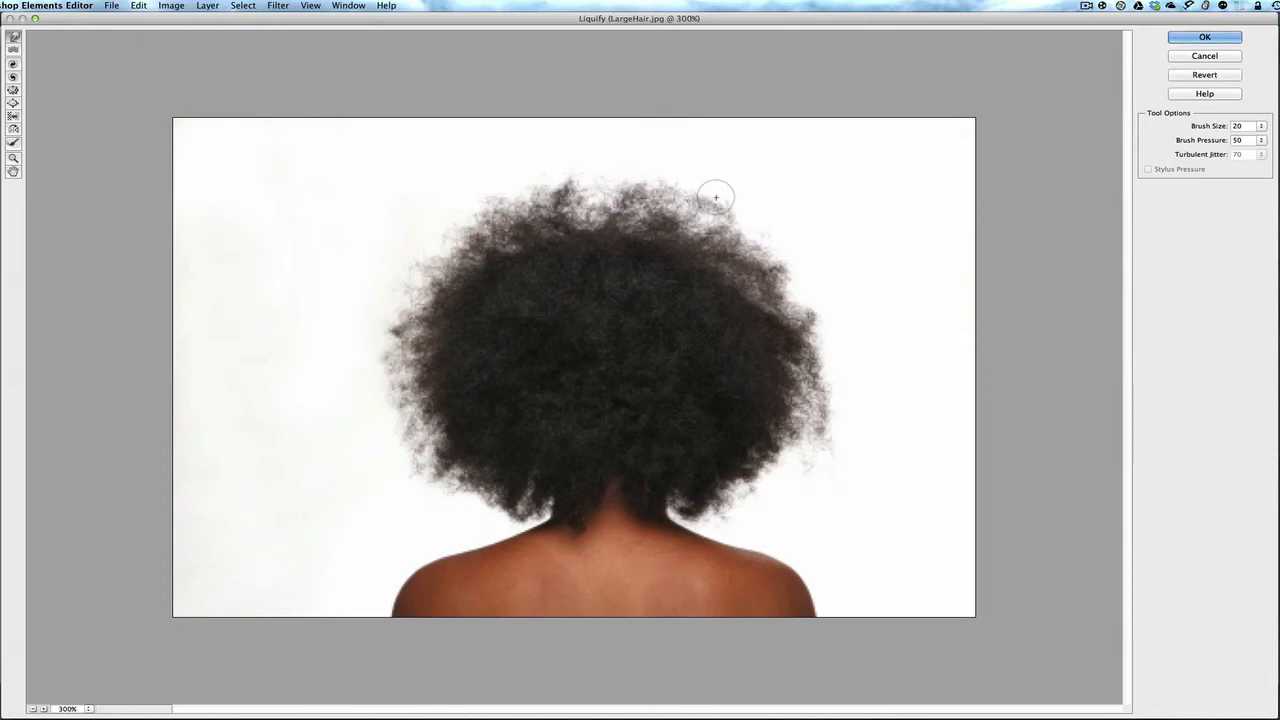
{"action": "left_click_drag", "start_coordinate": [716, 198], "coordinate": [764, 236]}
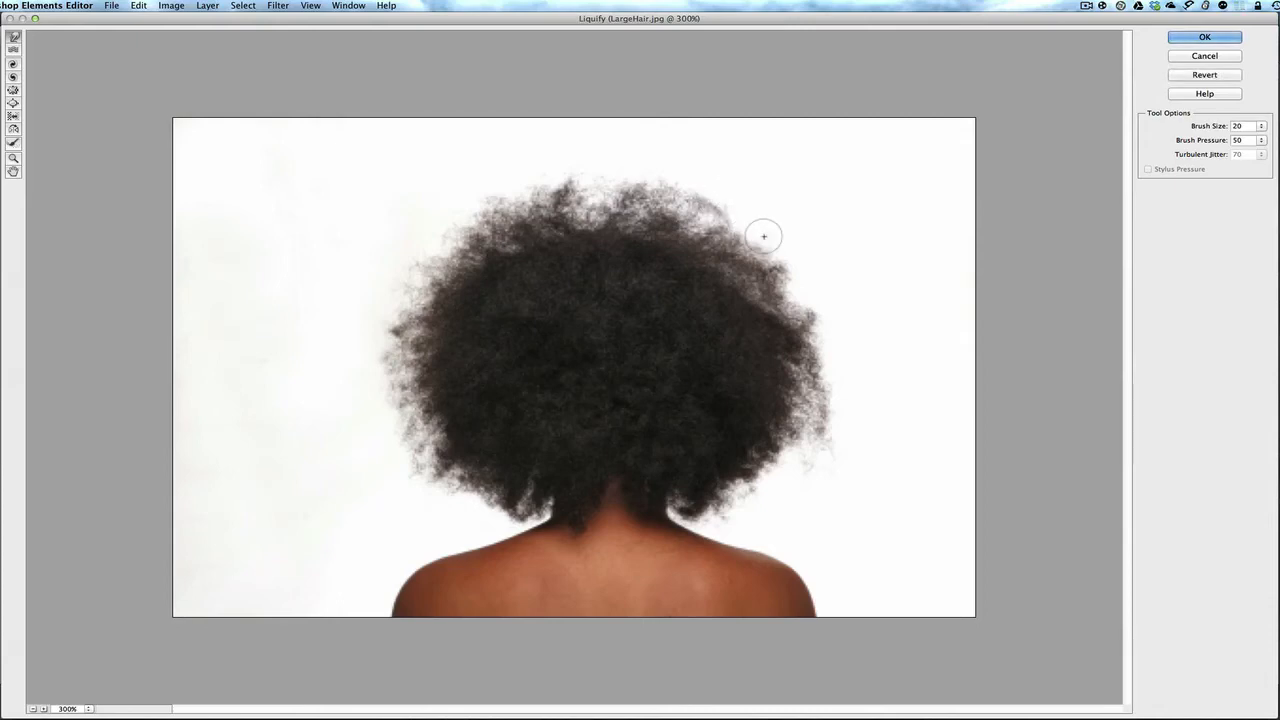
{"action": "mouse_move", "coordinate": [788, 272]}
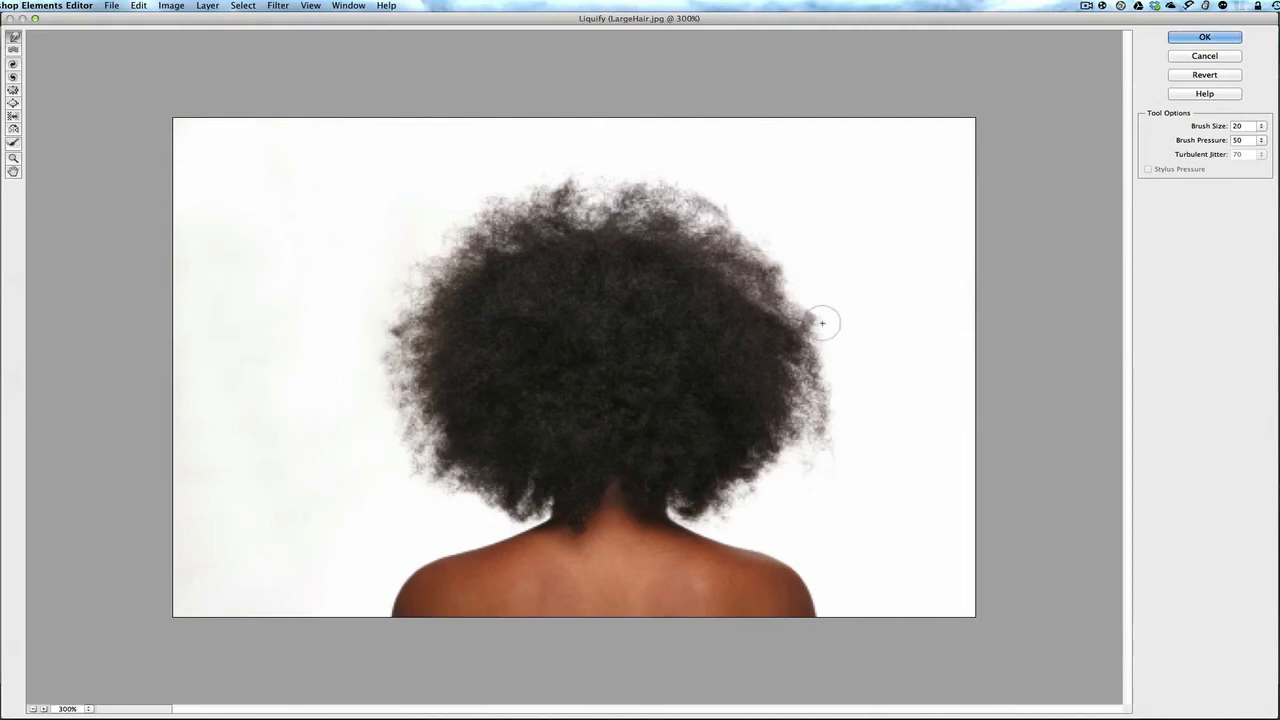
{"action": "mouse_move", "coordinate": [810, 322]}
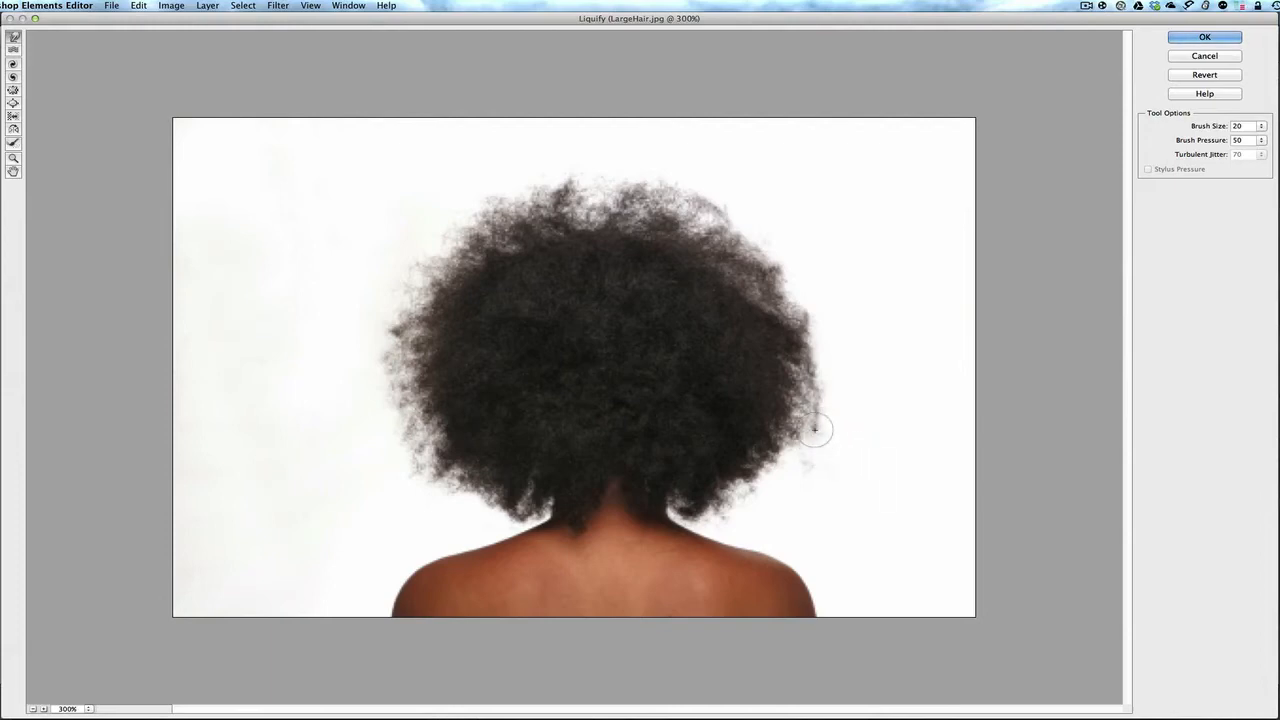
{"action": "mouse_move", "coordinate": [816, 468]}
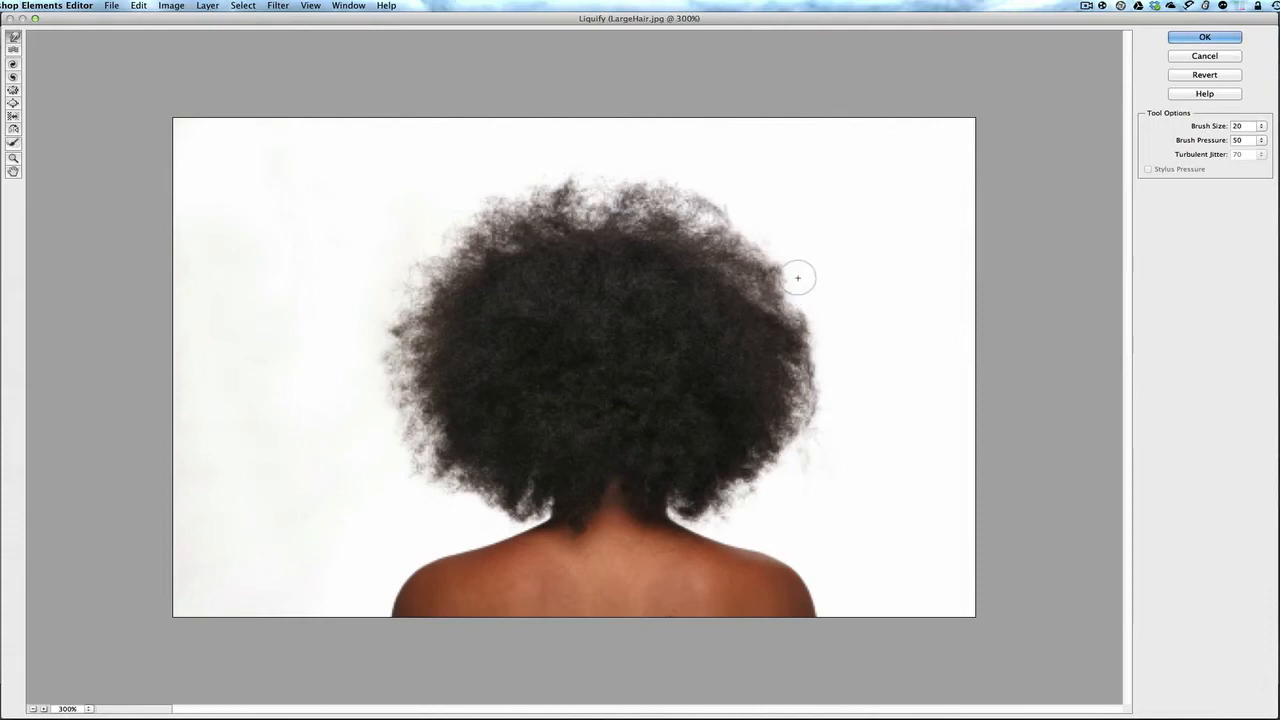
{"action": "mouse_move", "coordinate": [768, 238]}
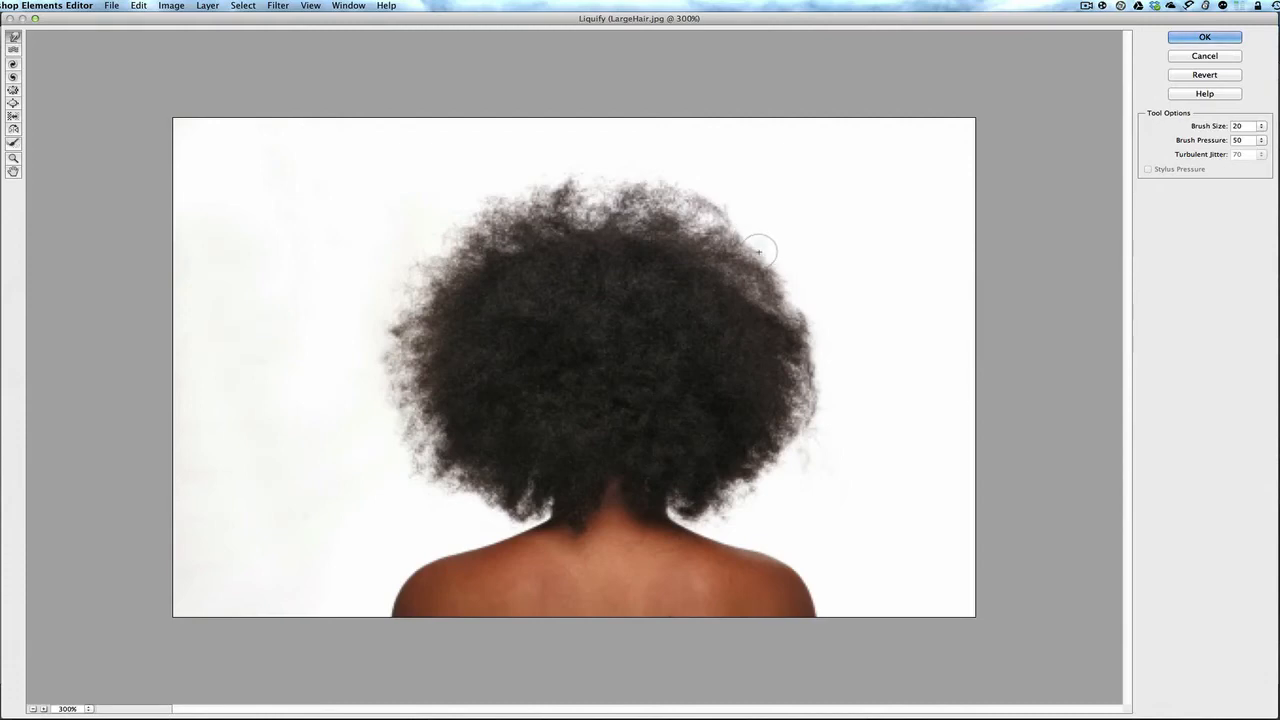
{"action": "mouse_move", "coordinate": [708, 204]}
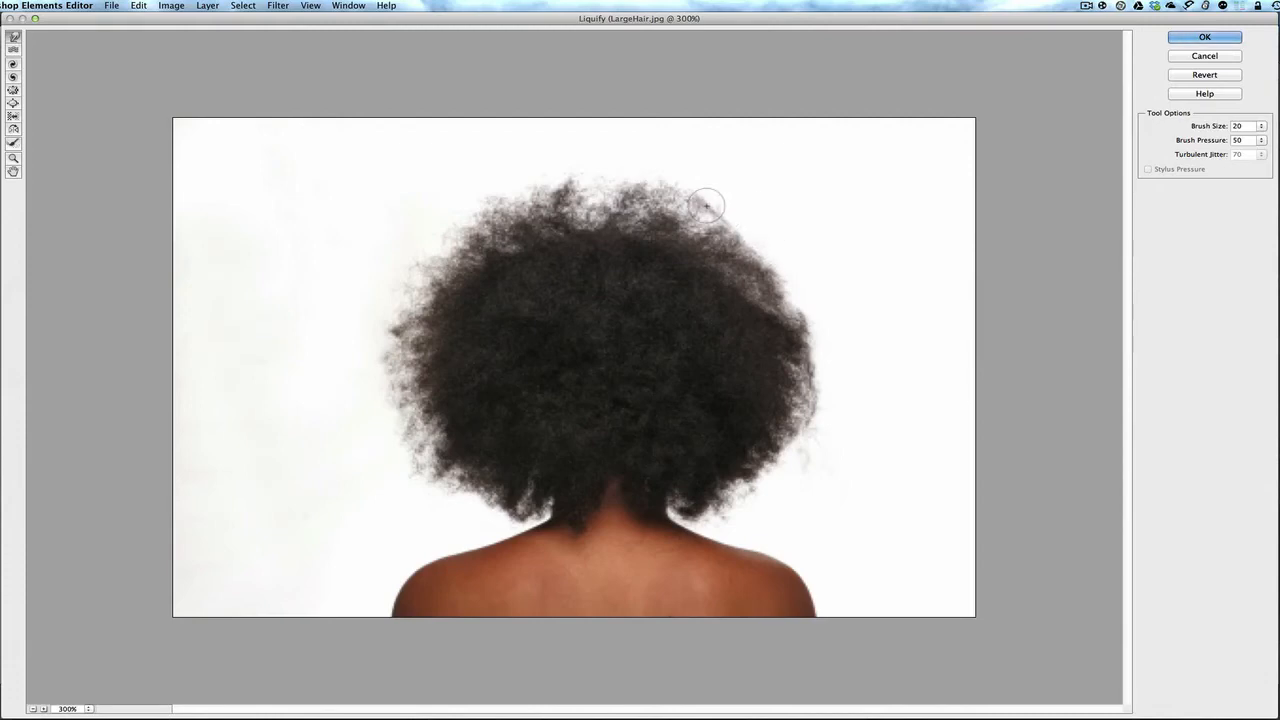
{"action": "mouse_move", "coordinate": [696, 198]}
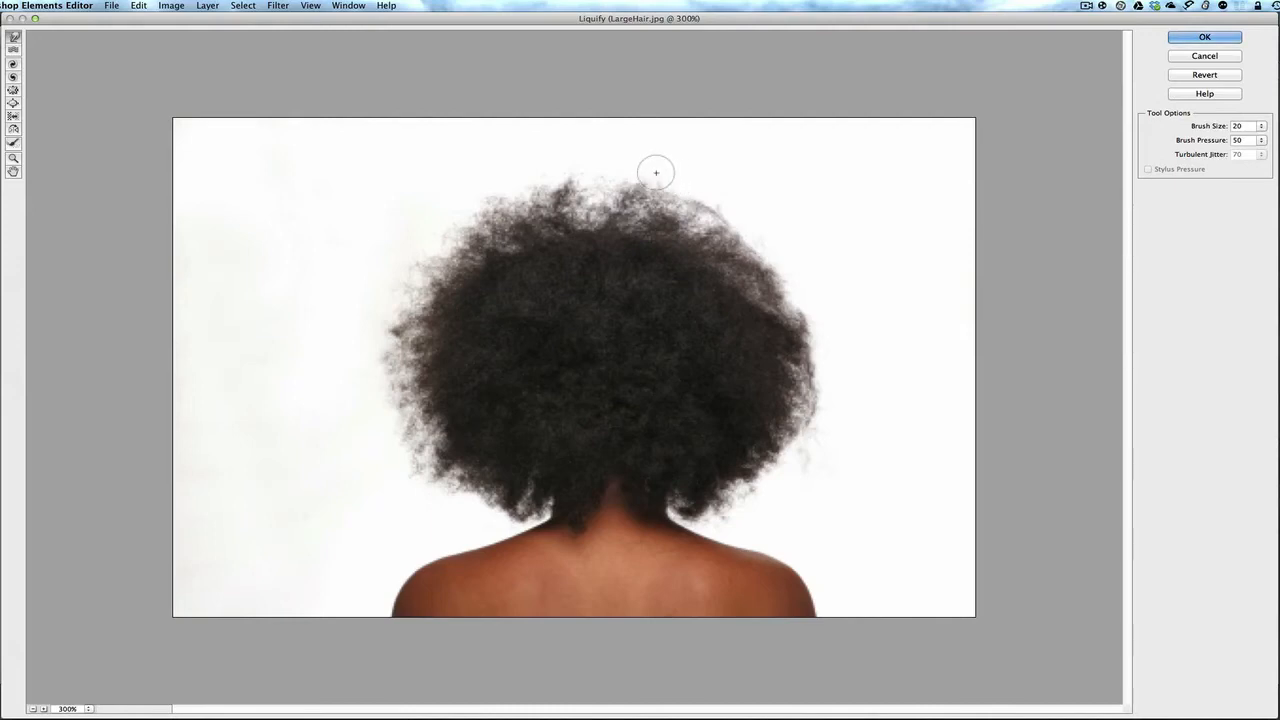
{"action": "mouse_move", "coordinate": [624, 186]}
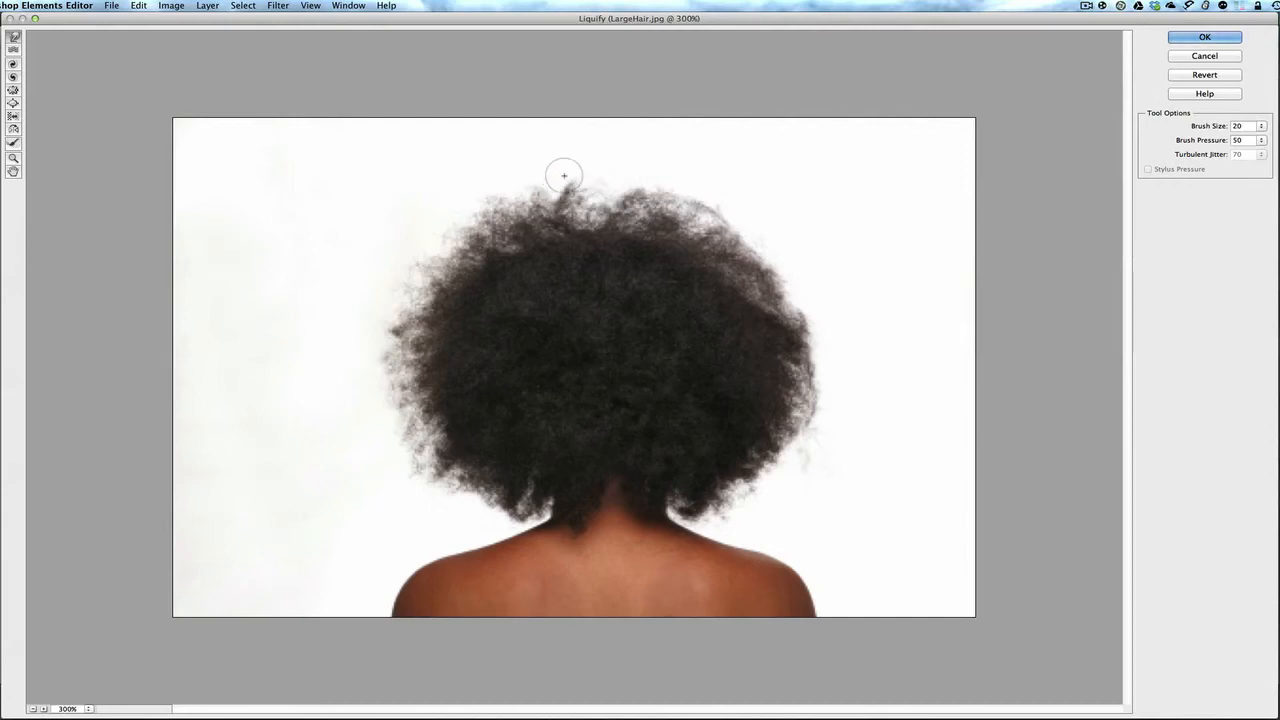
{"action": "mouse_move", "coordinate": [540, 194]}
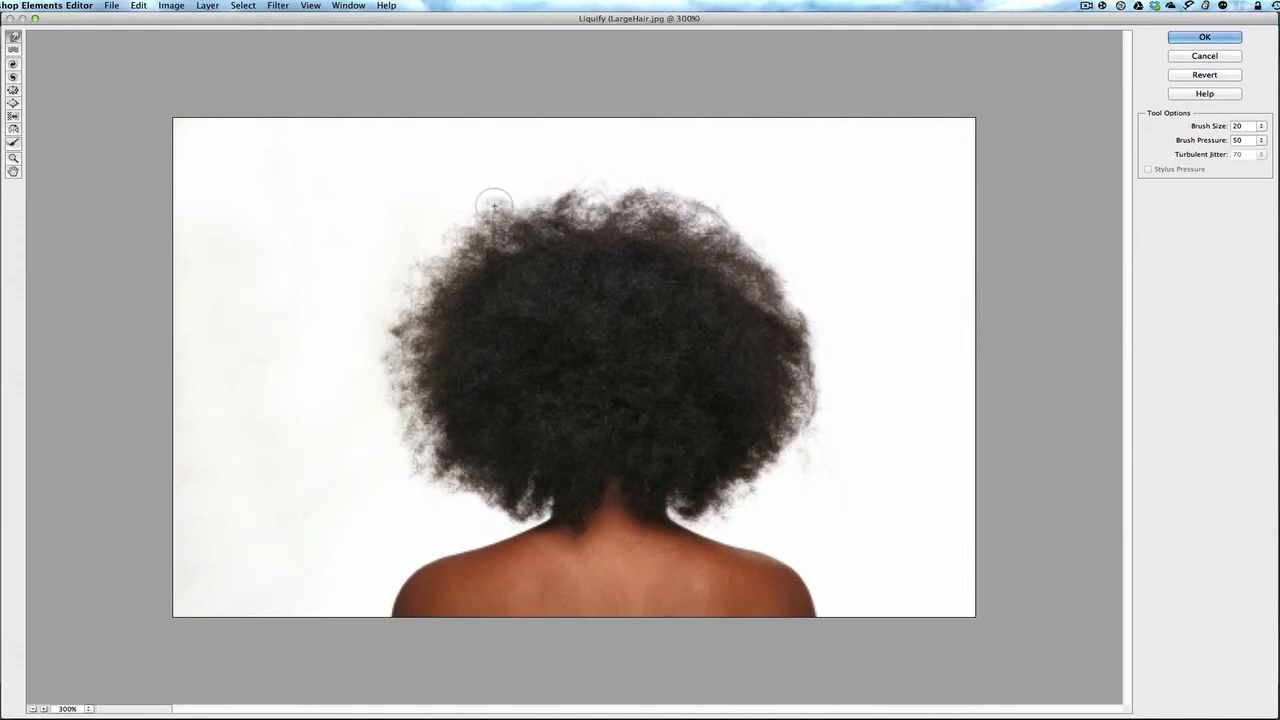
{"action": "mouse_move", "coordinate": [550, 188]}
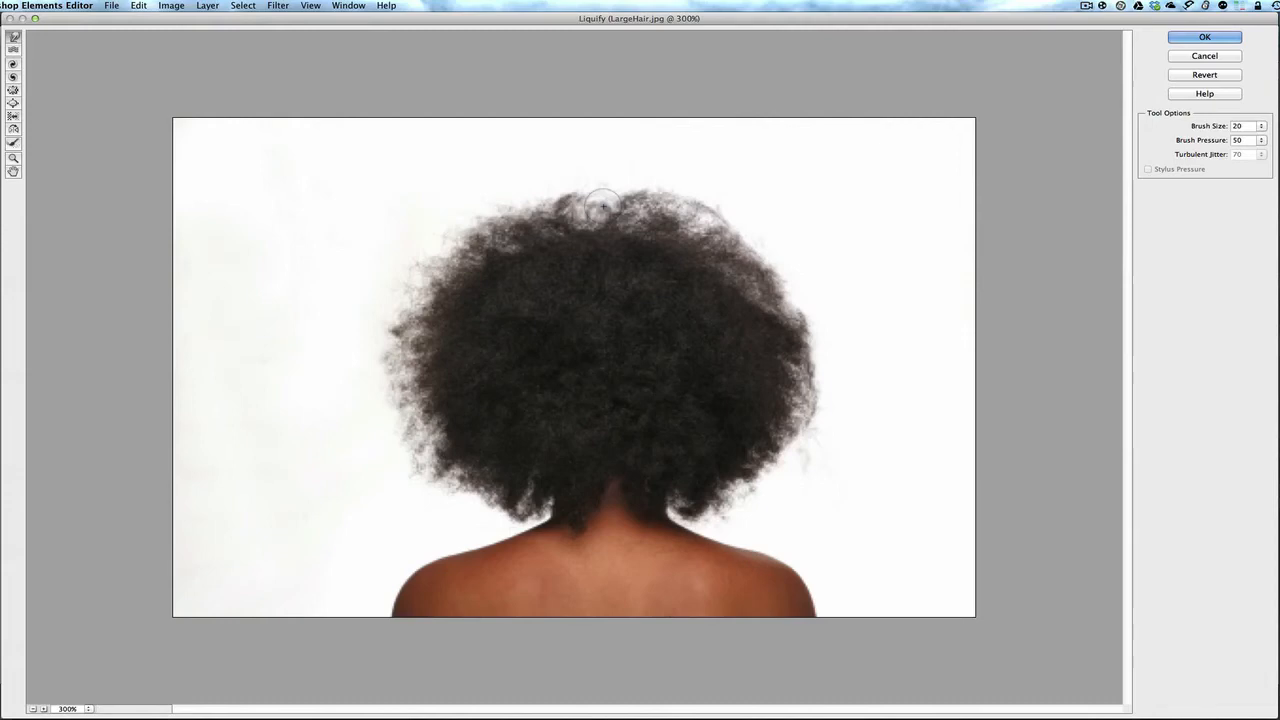
Step: Tuck the loose strands along the top back into the hair outline with the Warp brush
{"action": "left_click_drag", "start_coordinate": [590, 204], "coordinate": [650, 204]}
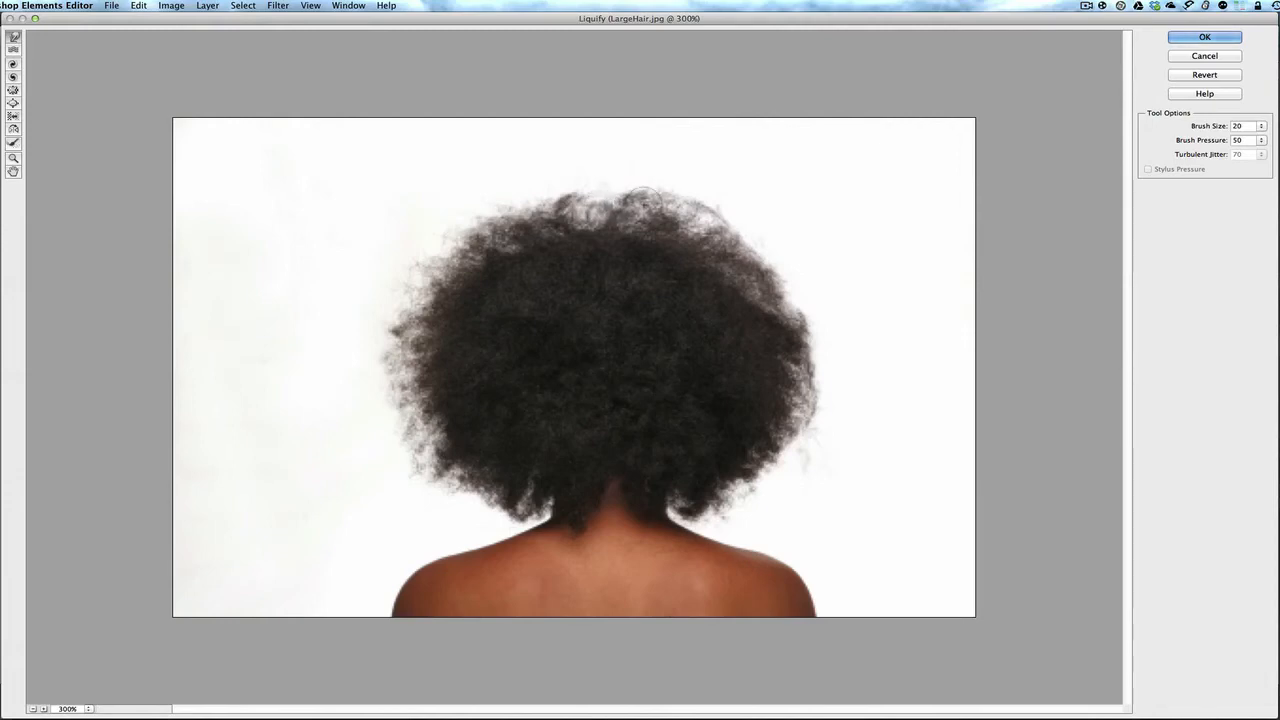
{"action": "mouse_move", "coordinate": [450, 244]}
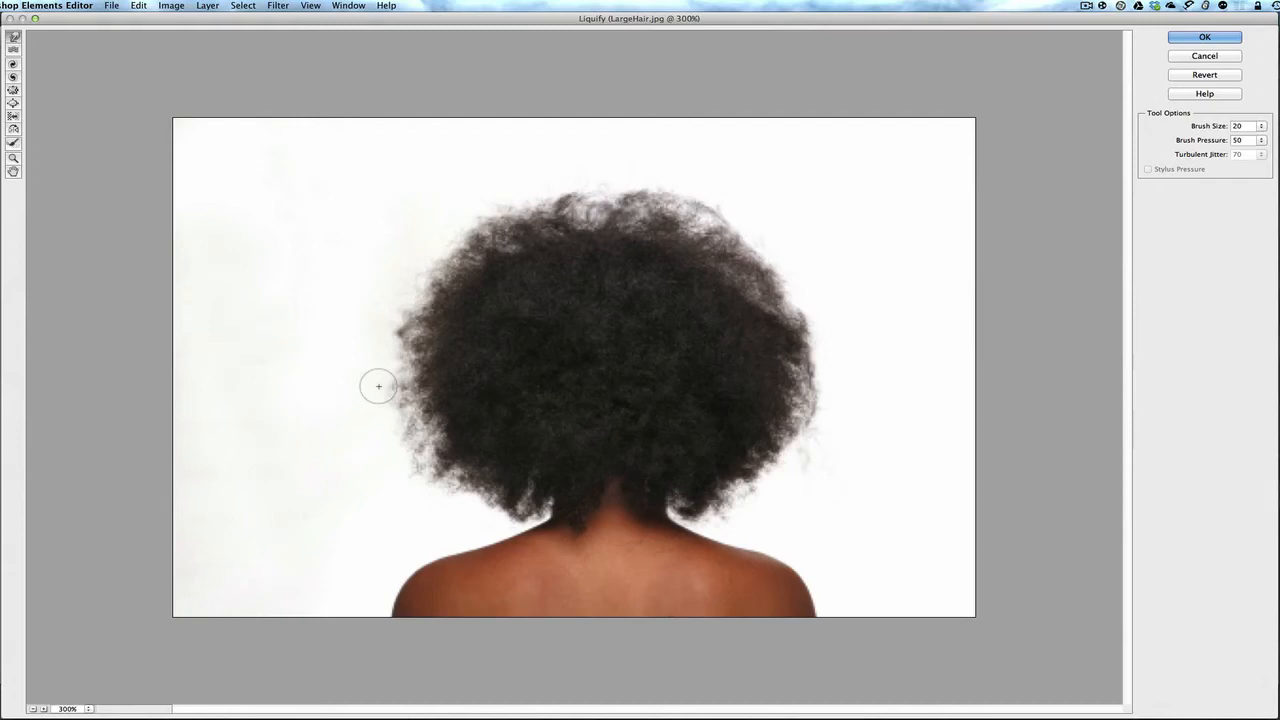
{"action": "mouse_move", "coordinate": [398, 390]}
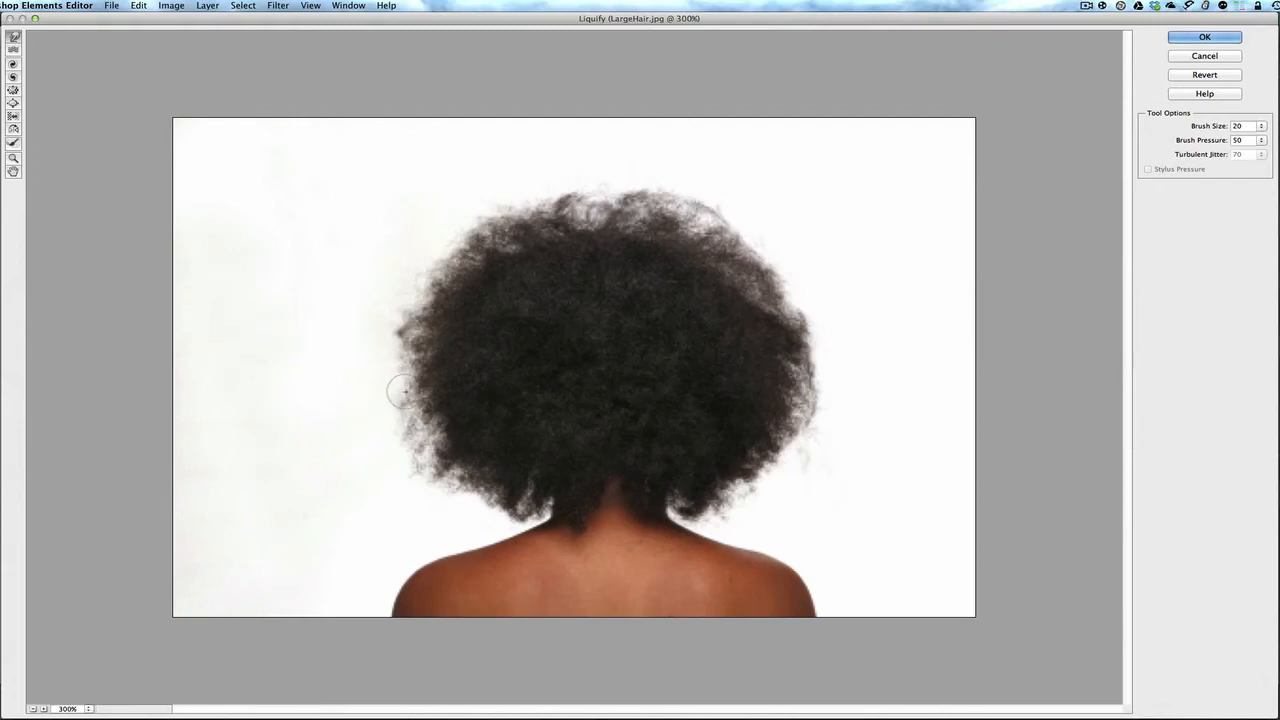
{"action": "mouse_move", "coordinate": [378, 432]}
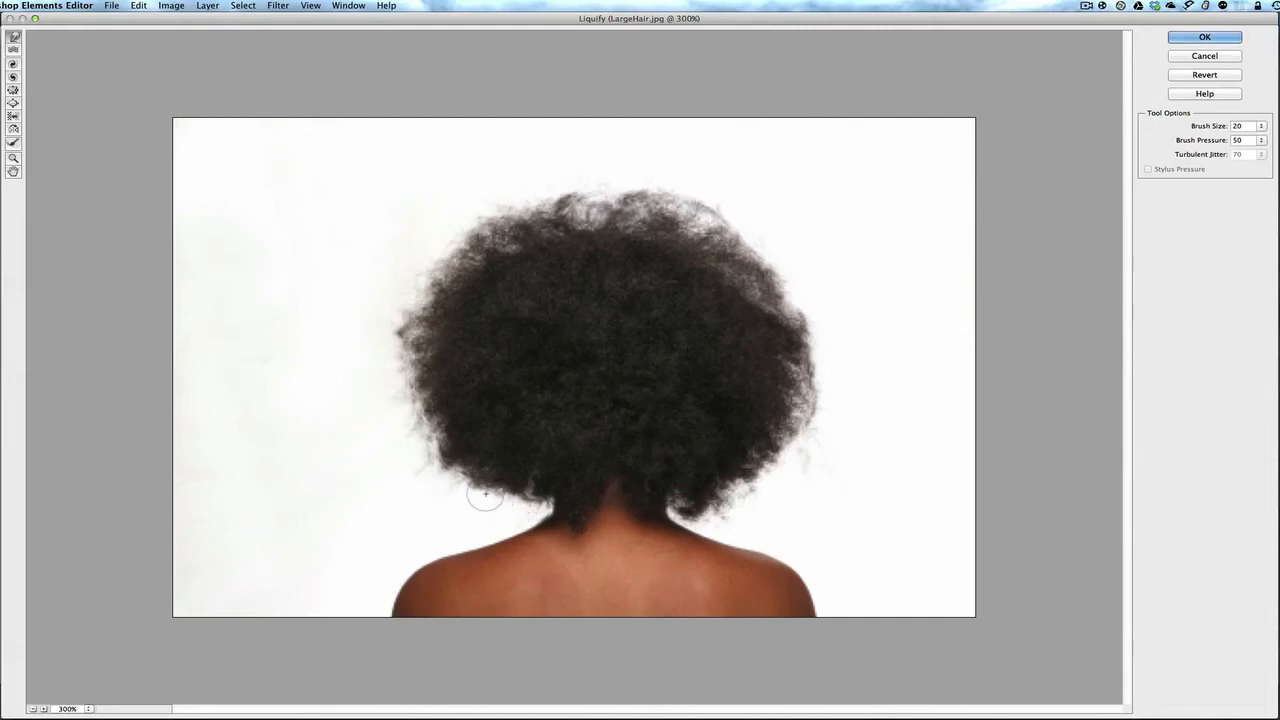
{"action": "mouse_move", "coordinate": [410, 470]}
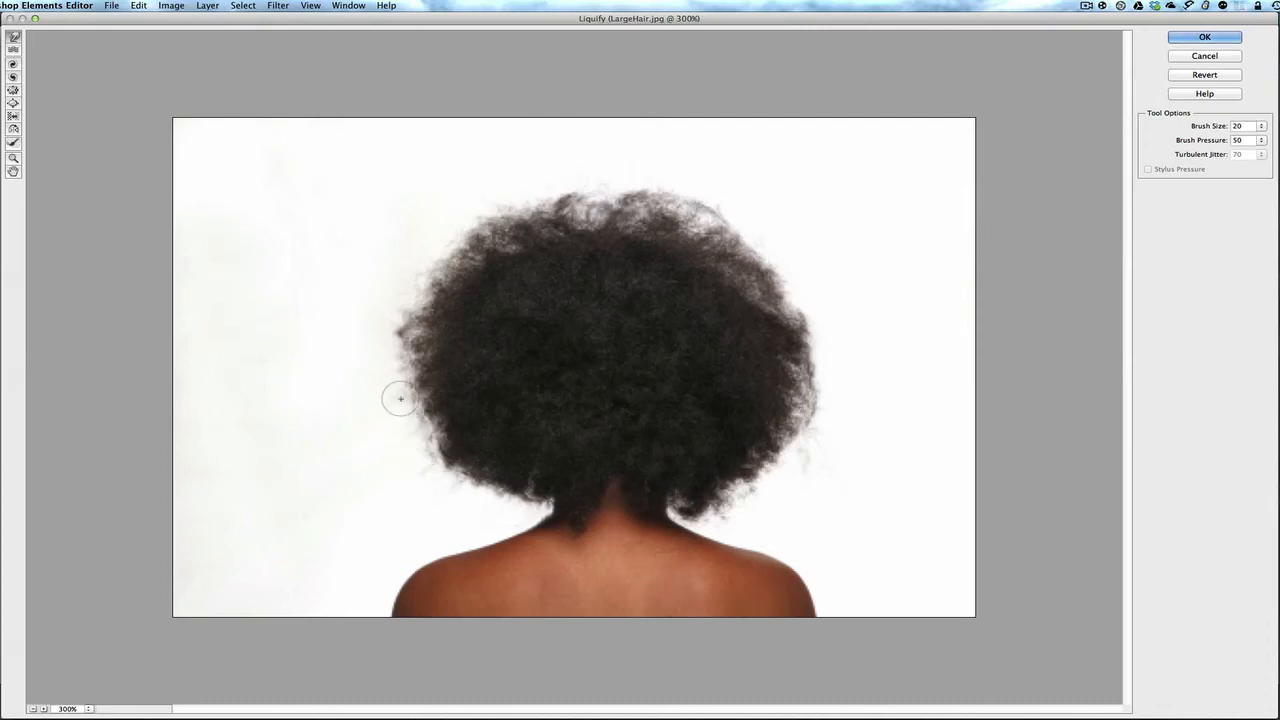
{"action": "mouse_move", "coordinate": [400, 312]}
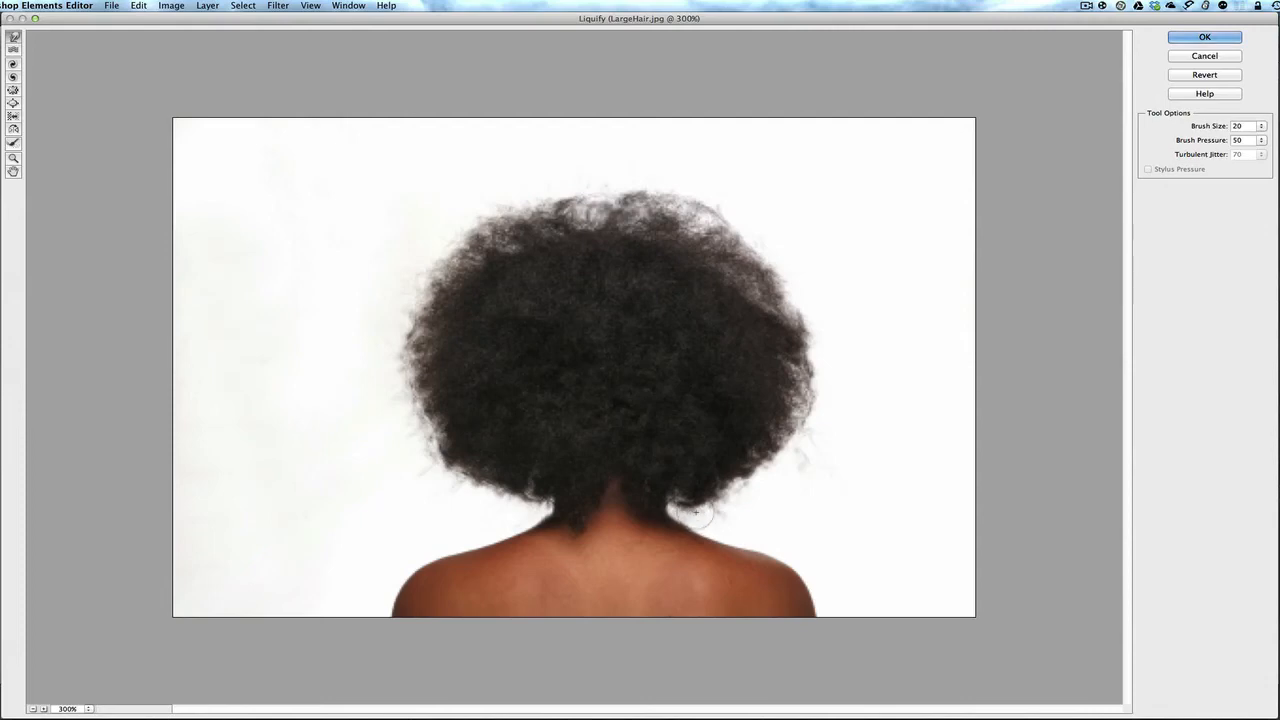
{"action": "mouse_move", "coordinate": [640, 530]}
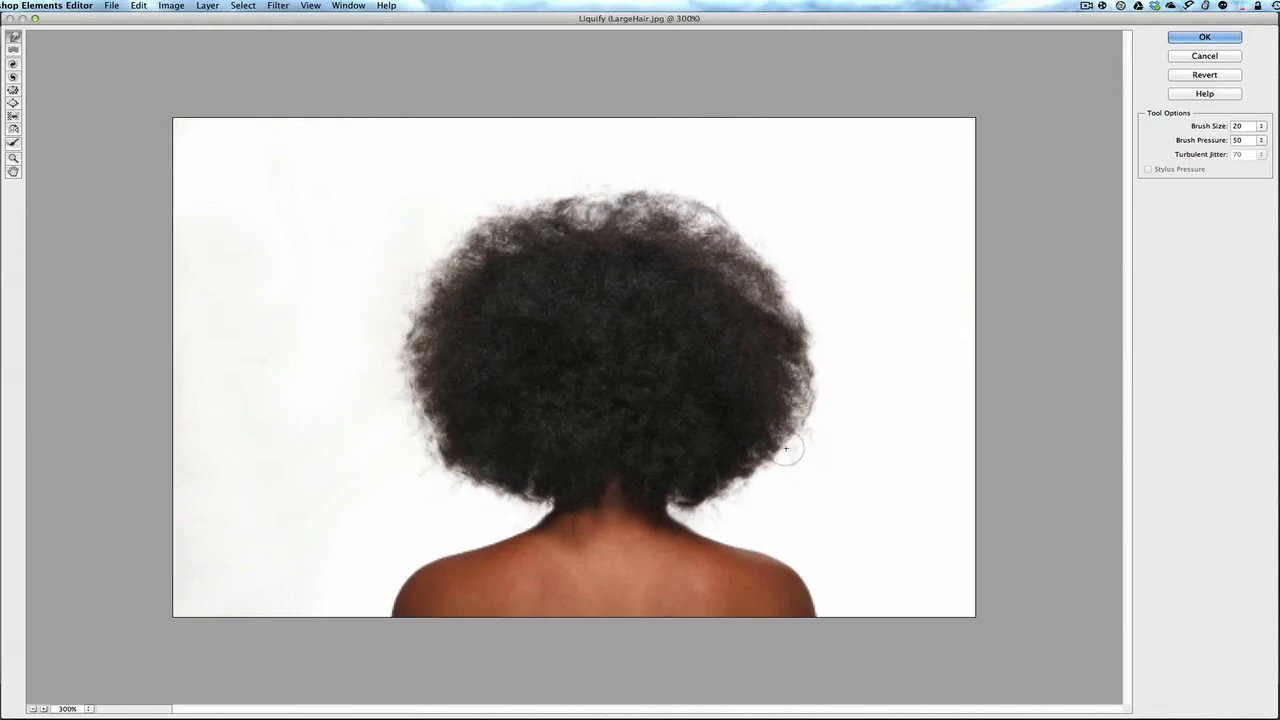
{"action": "mouse_move", "coordinate": [824, 448]}
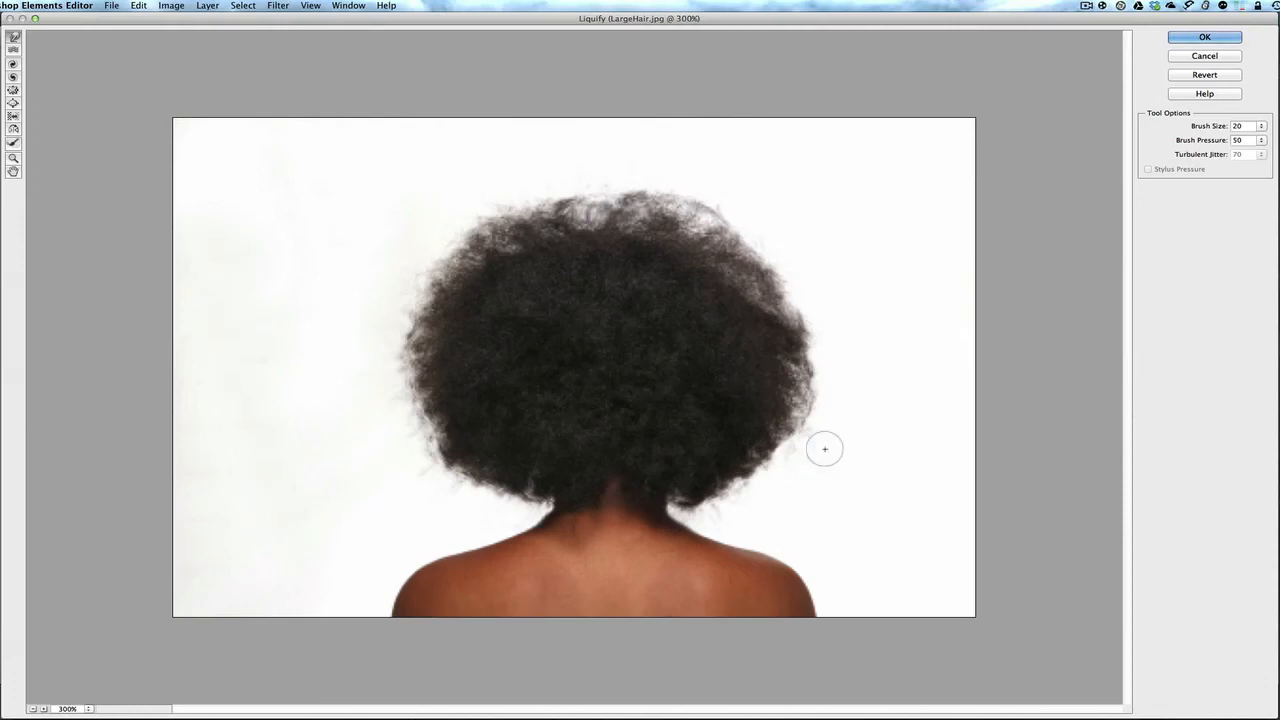
{"action": "mouse_move", "coordinate": [812, 472]}
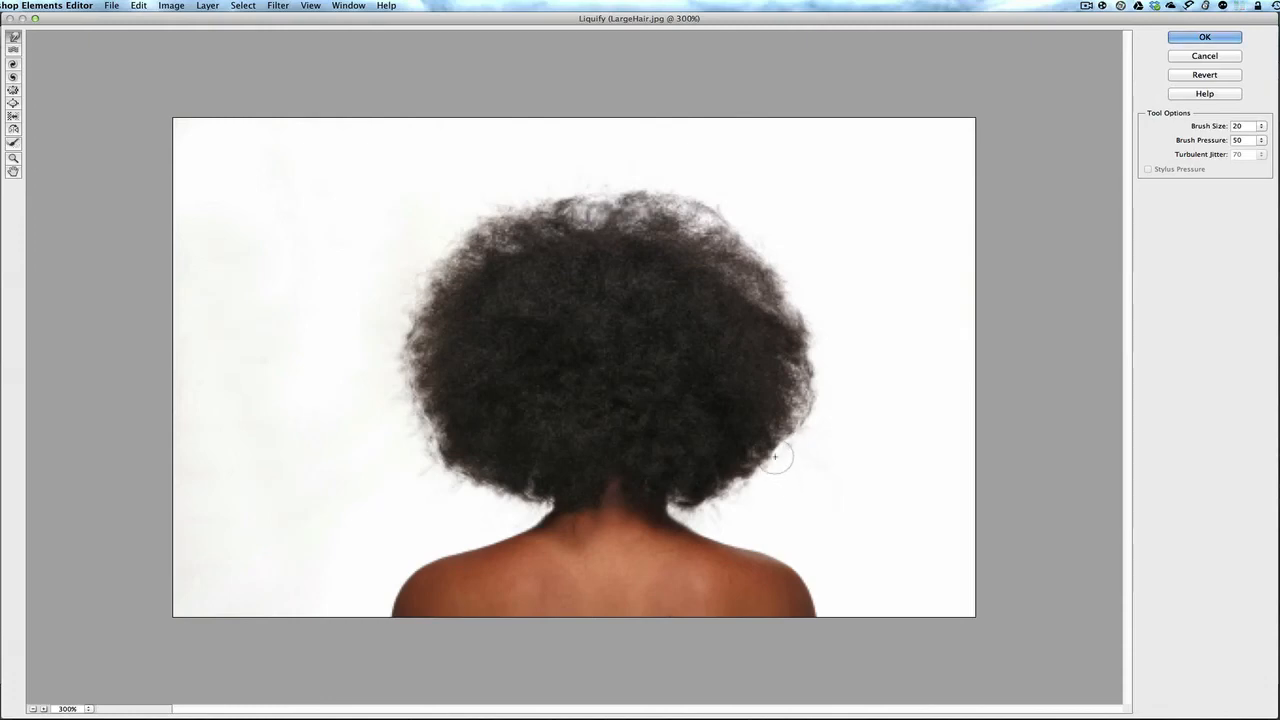
{"action": "mouse_move", "coordinate": [812, 330]}
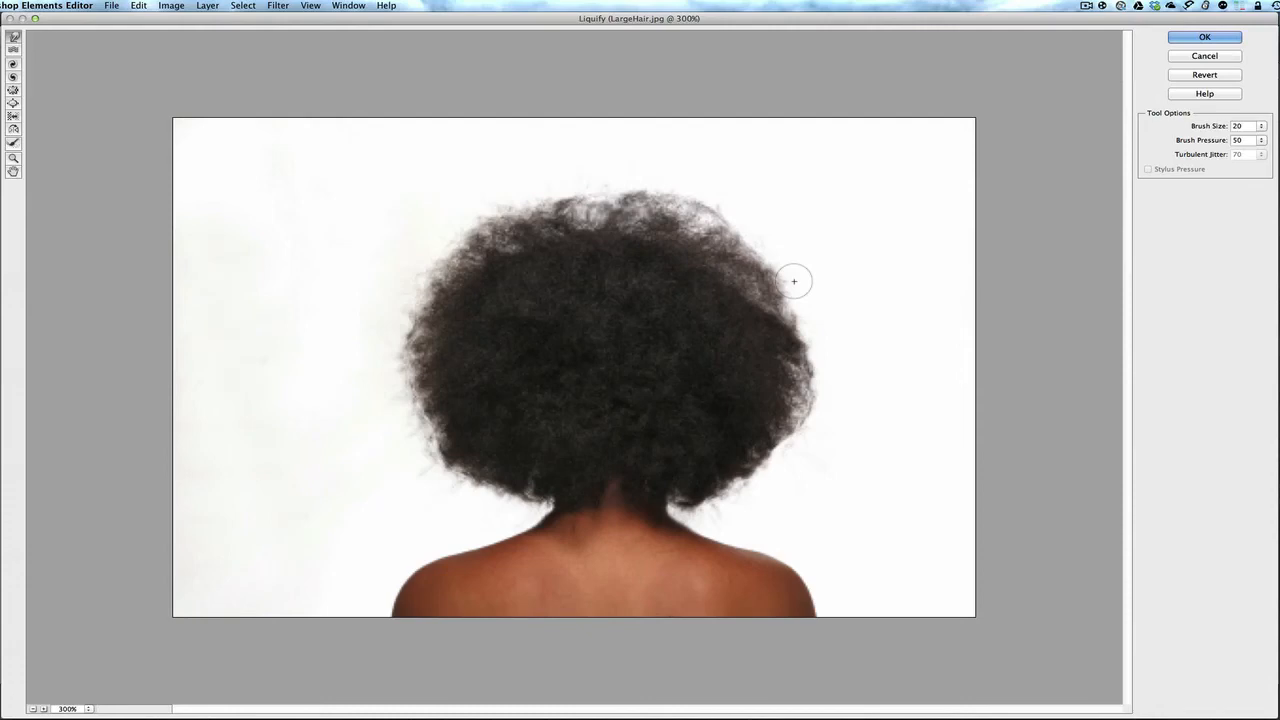
{"action": "mouse_move", "coordinate": [776, 260]}
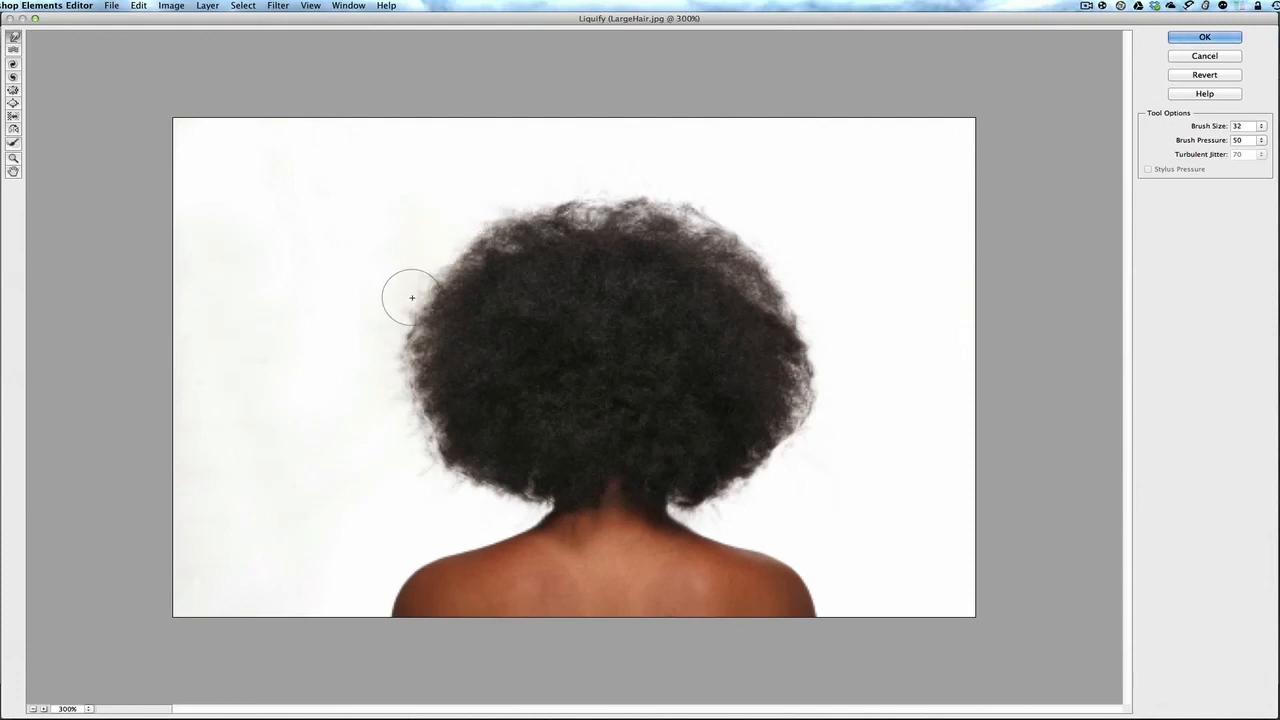
Step: Warp the last stray strands on the left and right edges inward
{"action": "left_click_drag", "start_coordinate": [412, 296], "coordinate": [410, 364]}
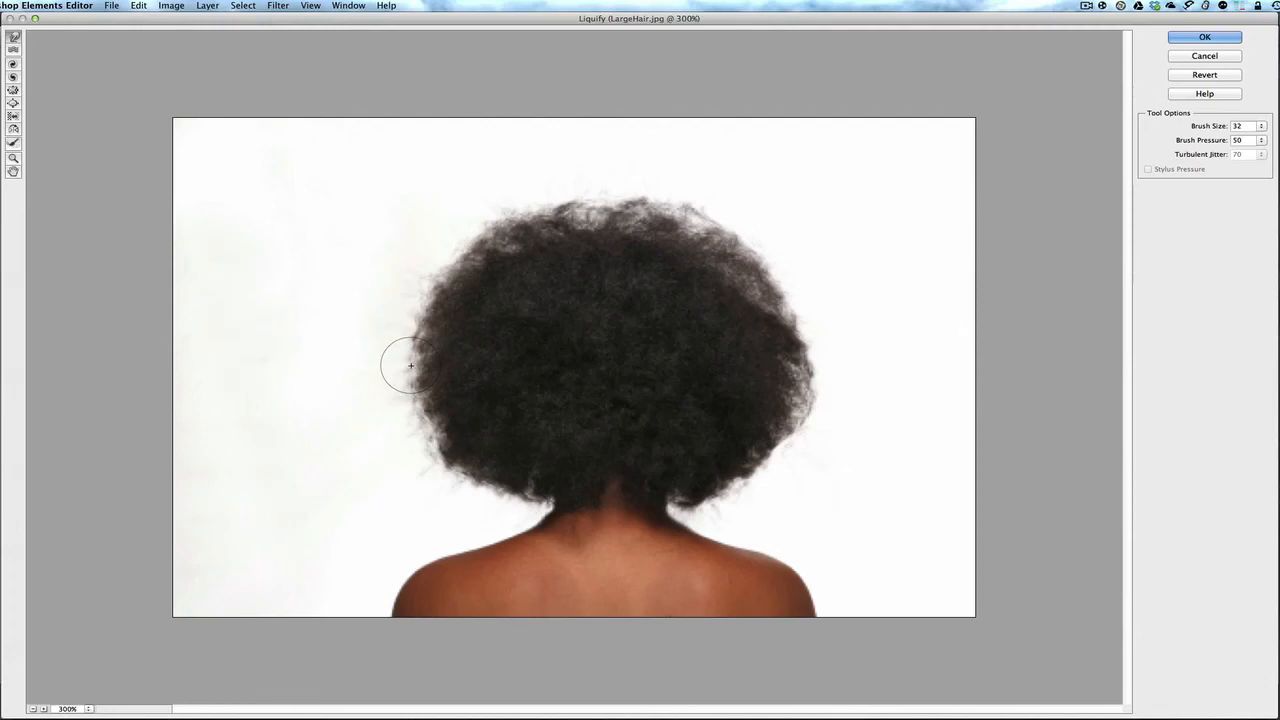
{"action": "left_click_drag", "start_coordinate": [410, 366], "coordinate": [416, 442]}
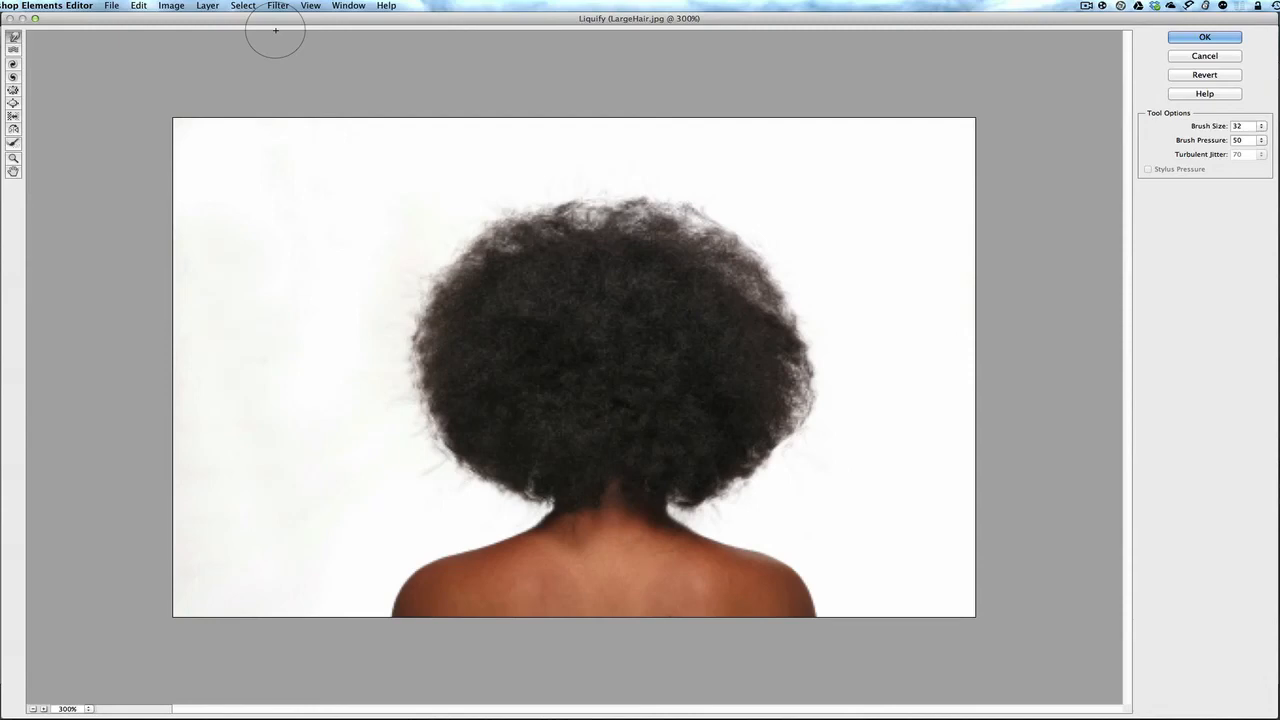
{"action": "mouse_move", "coordinate": [1108, 58]}
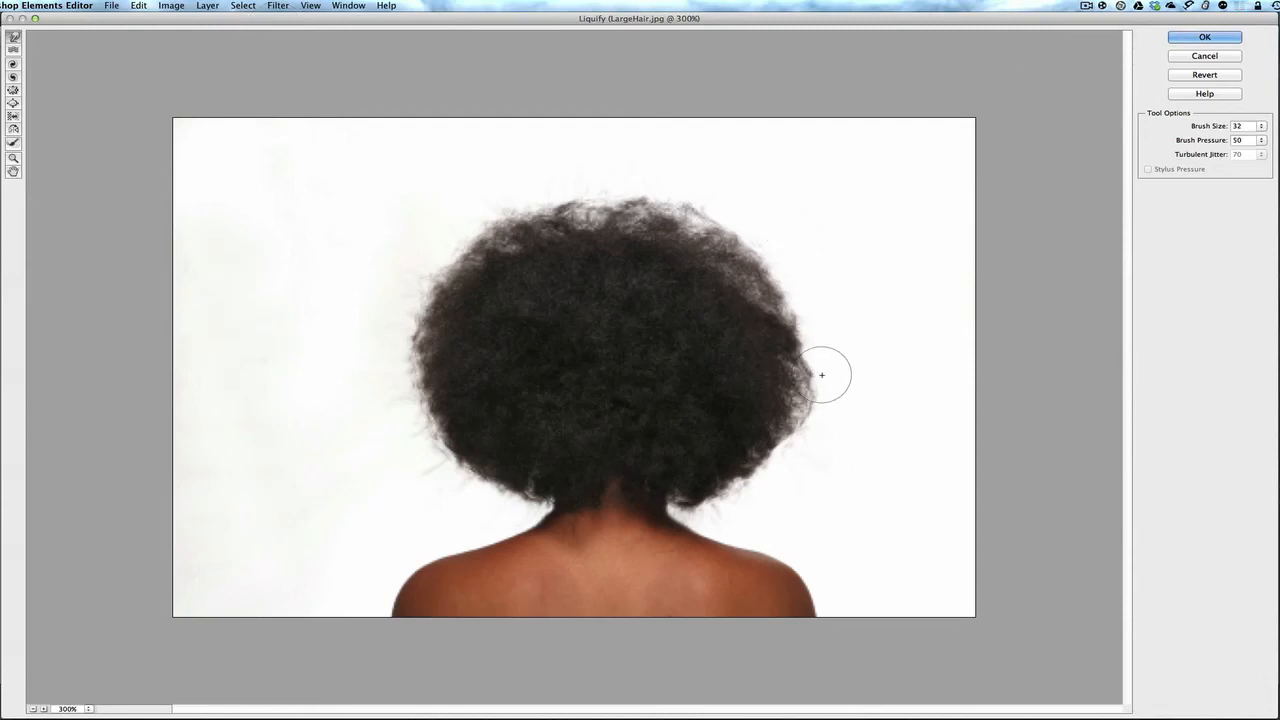
{"action": "left_click_drag", "start_coordinate": [822, 376], "coordinate": [816, 444]}
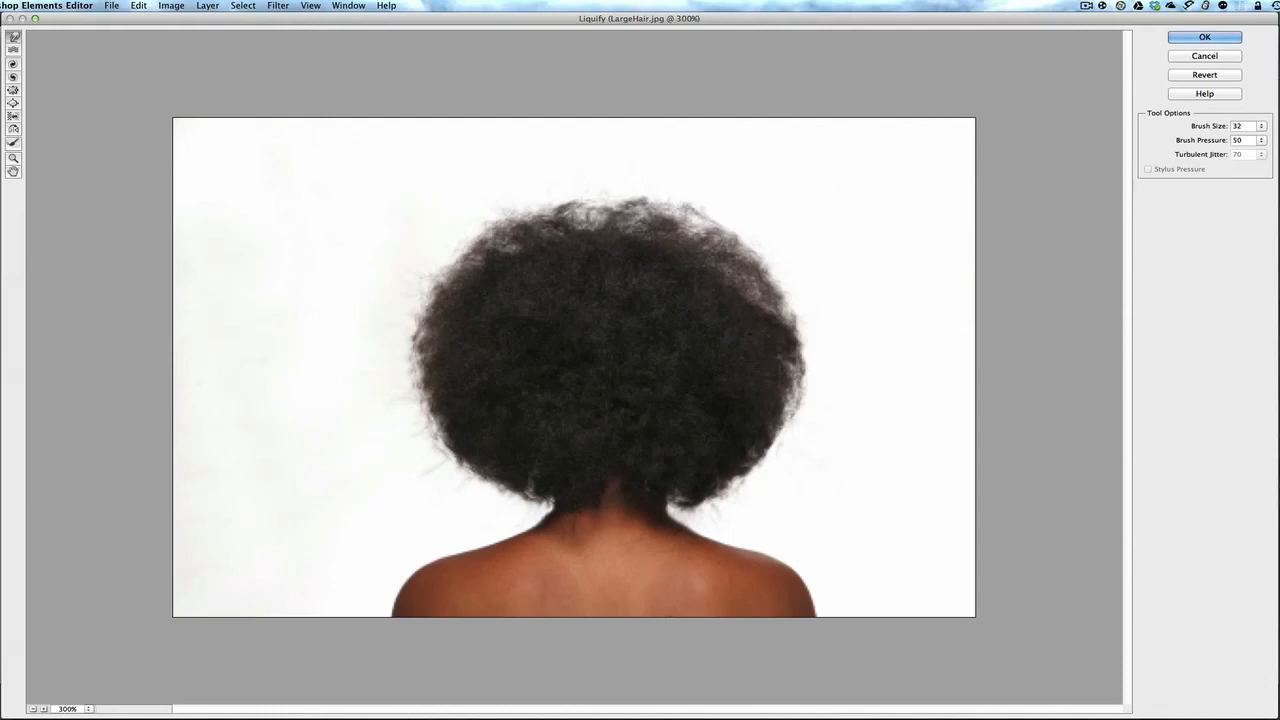
Step: Apply the Liquify warp with OK and toggle Layer 1's visibility in the layered photo
{"action": "left_click", "coordinate": [1204, 36]}
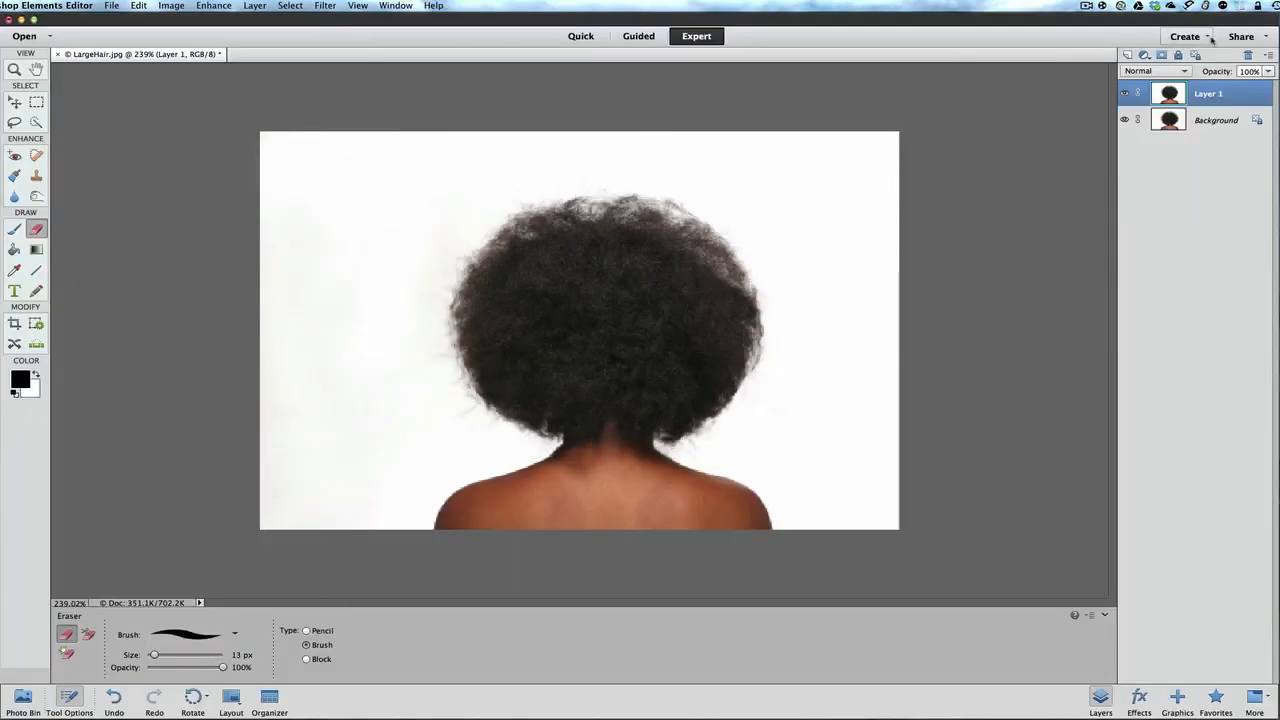
{"action": "left_click", "coordinate": [1124, 94]}
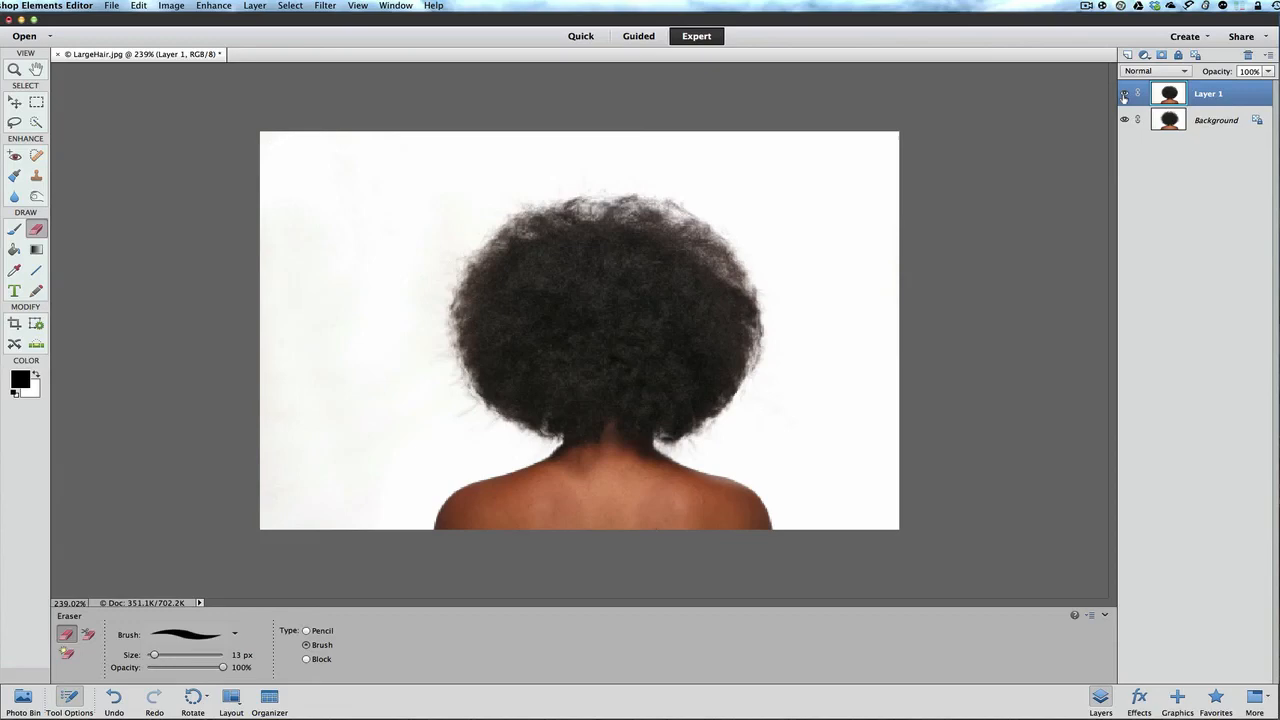